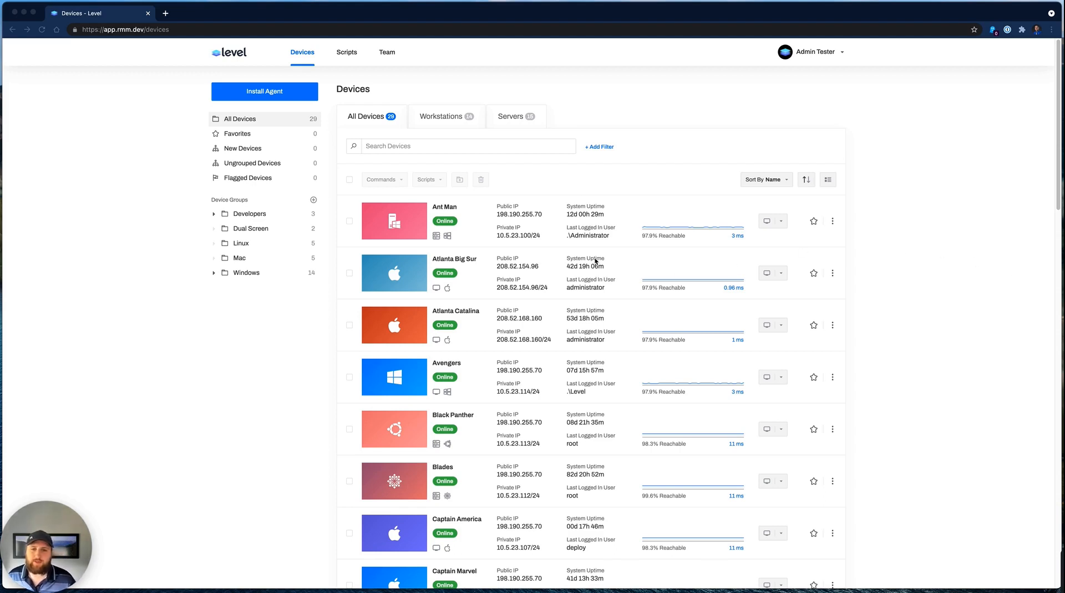
Expand the Windows group to show Servers and Workstations, then return to All Devices.
click(461, 145)
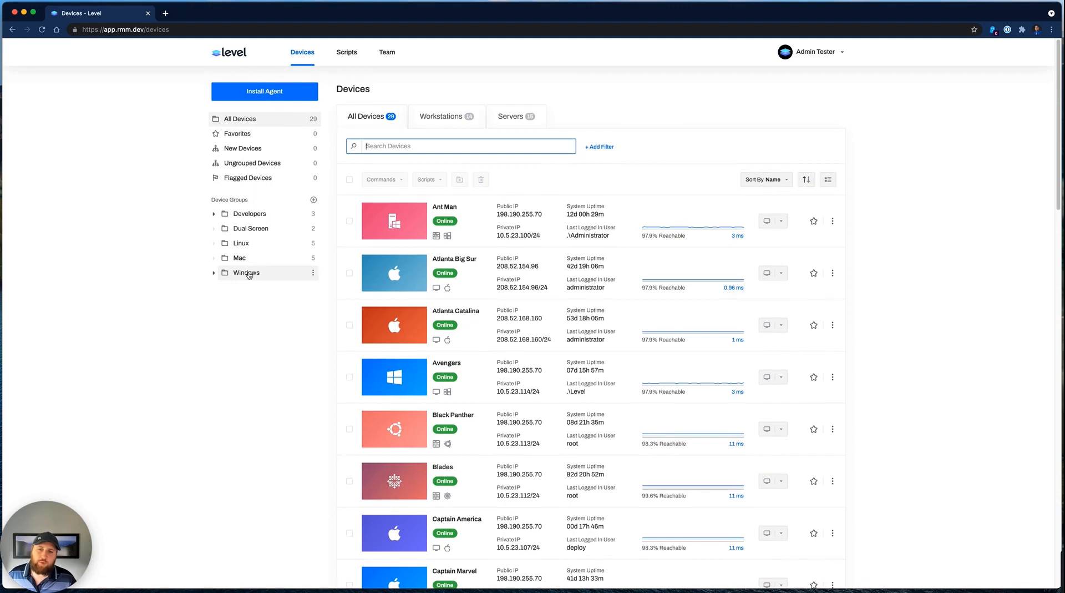
click(247, 273)
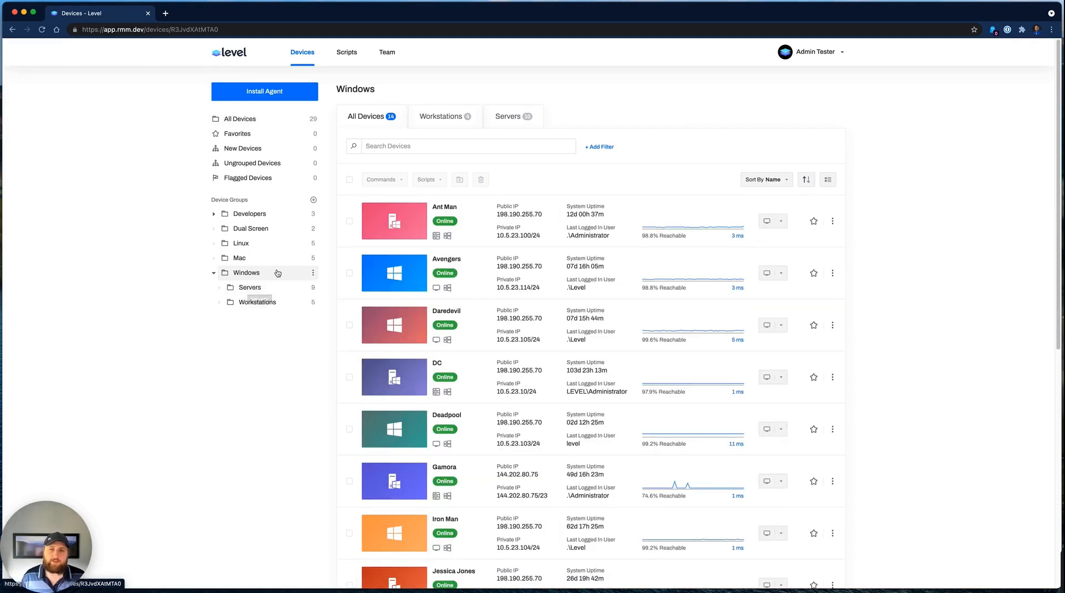
click(239, 119)
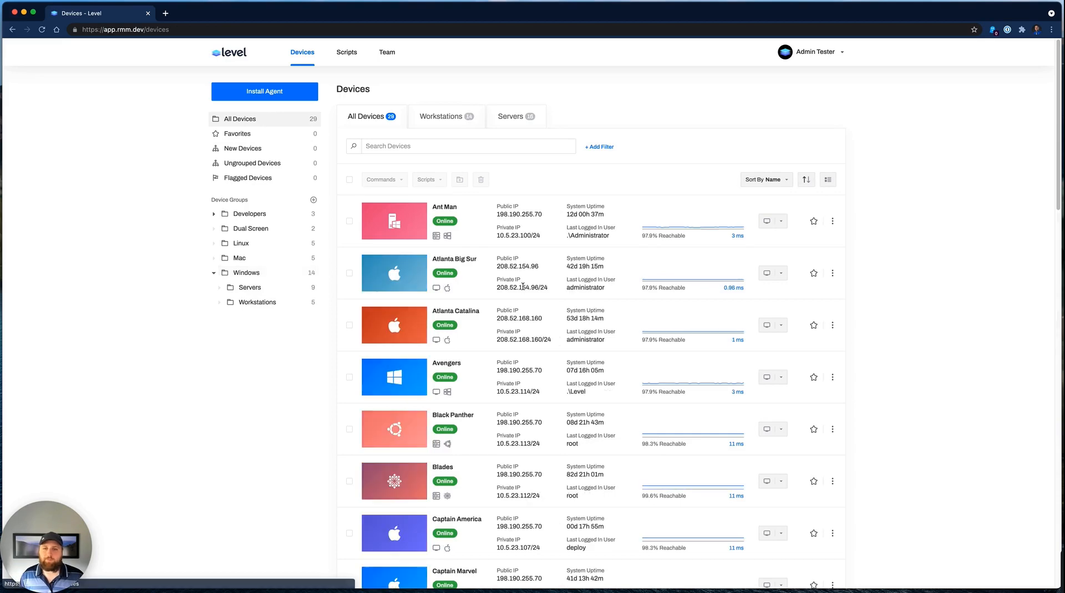
click(462, 145)
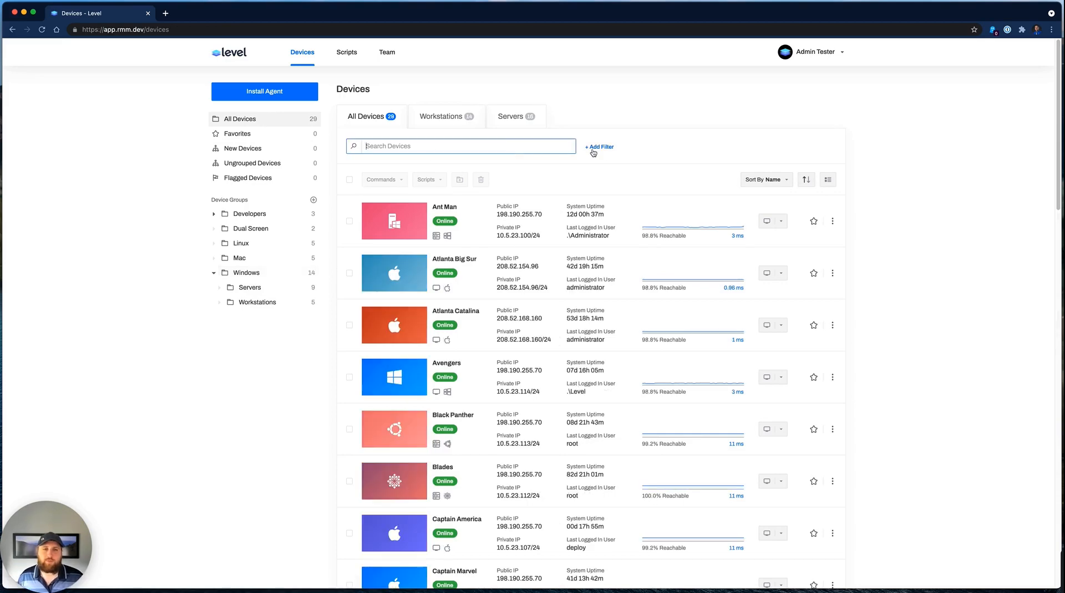
Filter devices to Operating System Microsoft Windows 10 and Minor Version 10.0.19042.
click(598, 147)
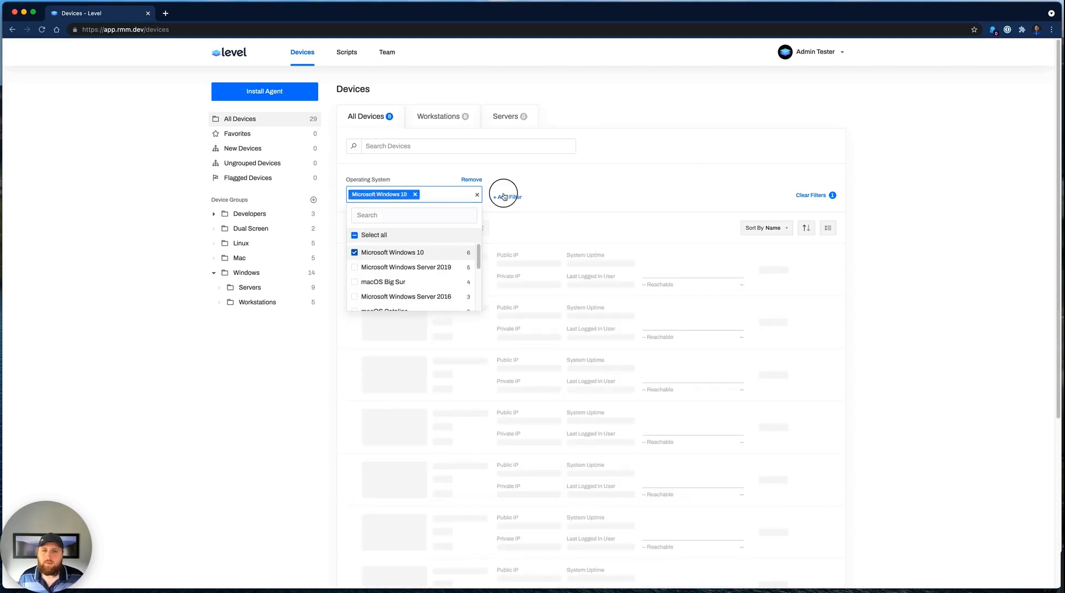
click(506, 196)
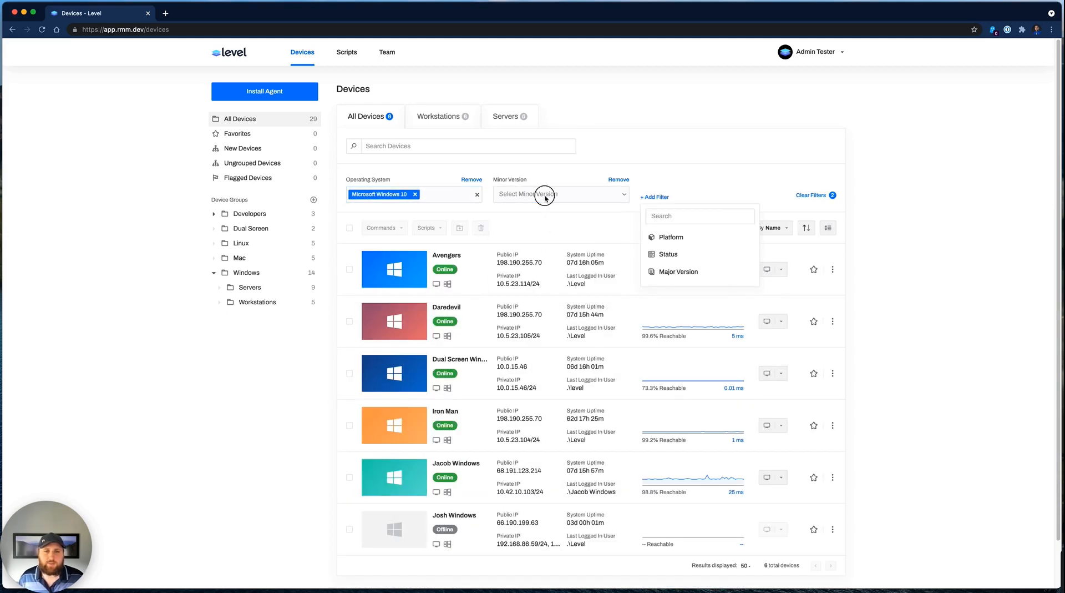
click(527, 252)
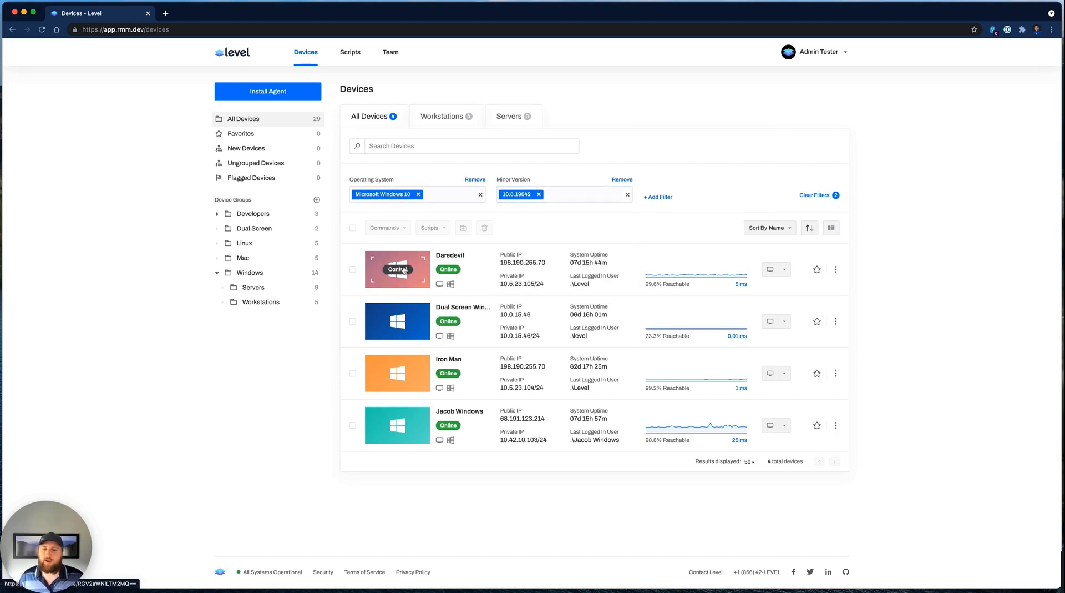
Start a remote control session on the Daredevil device in a new tab.
click(397, 269)
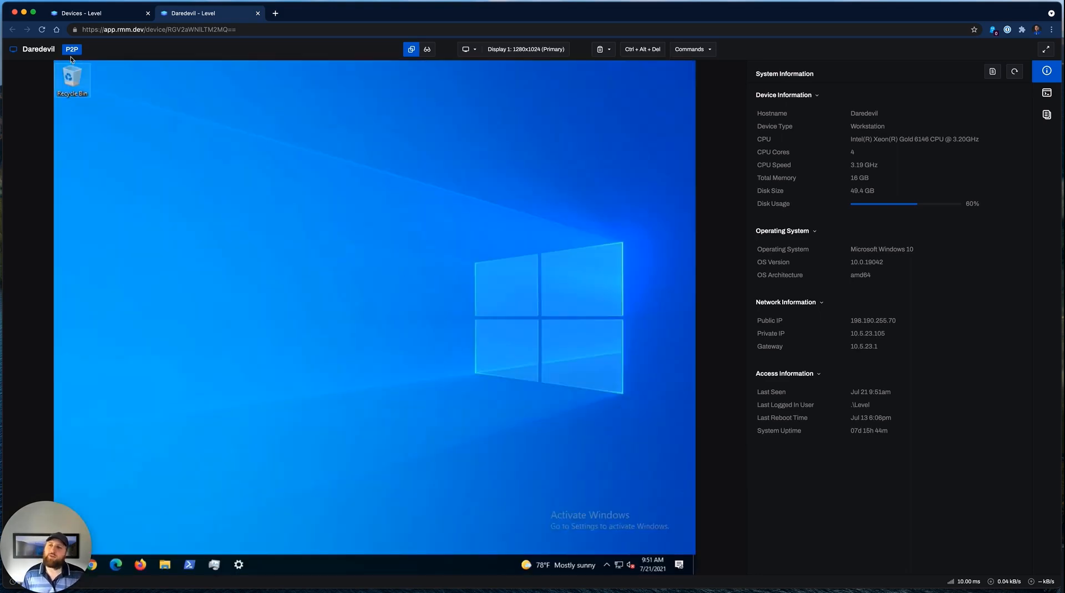
mouse_move(143, 114)
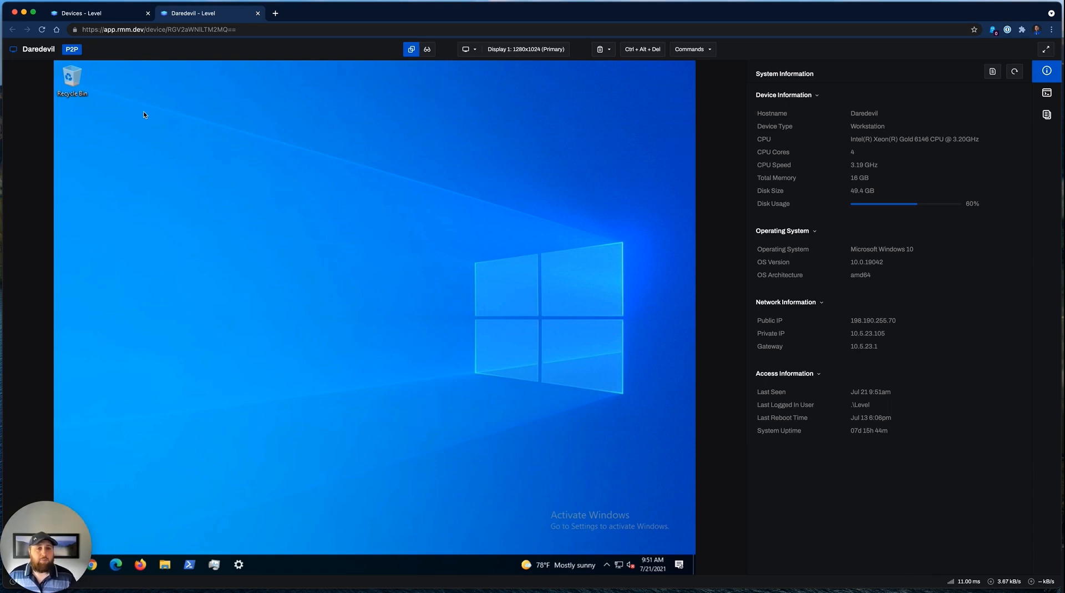
mouse_move(903, 466)
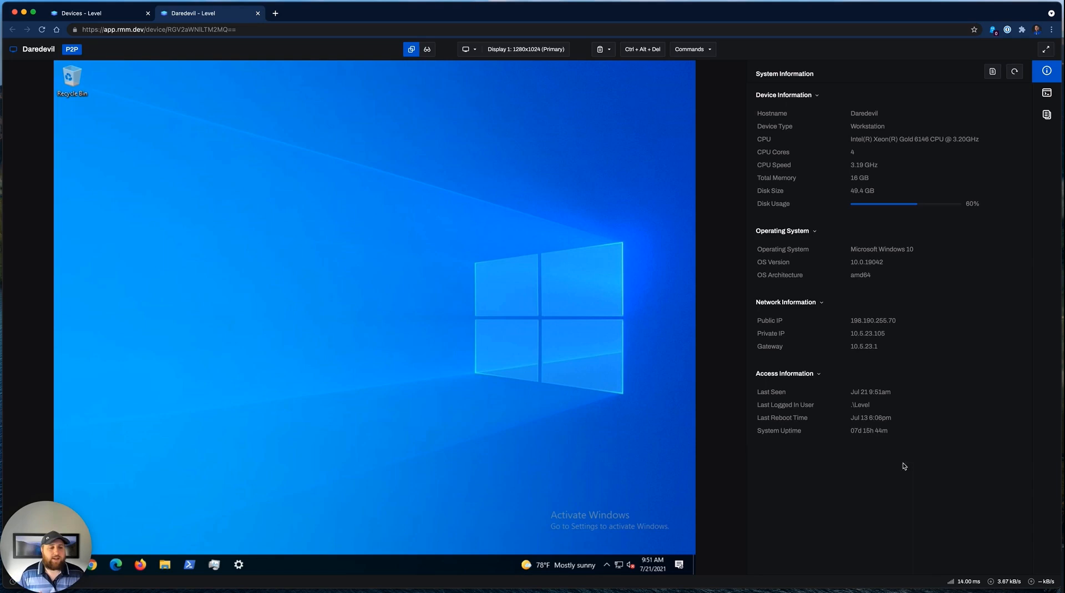
mouse_move(574, 345)
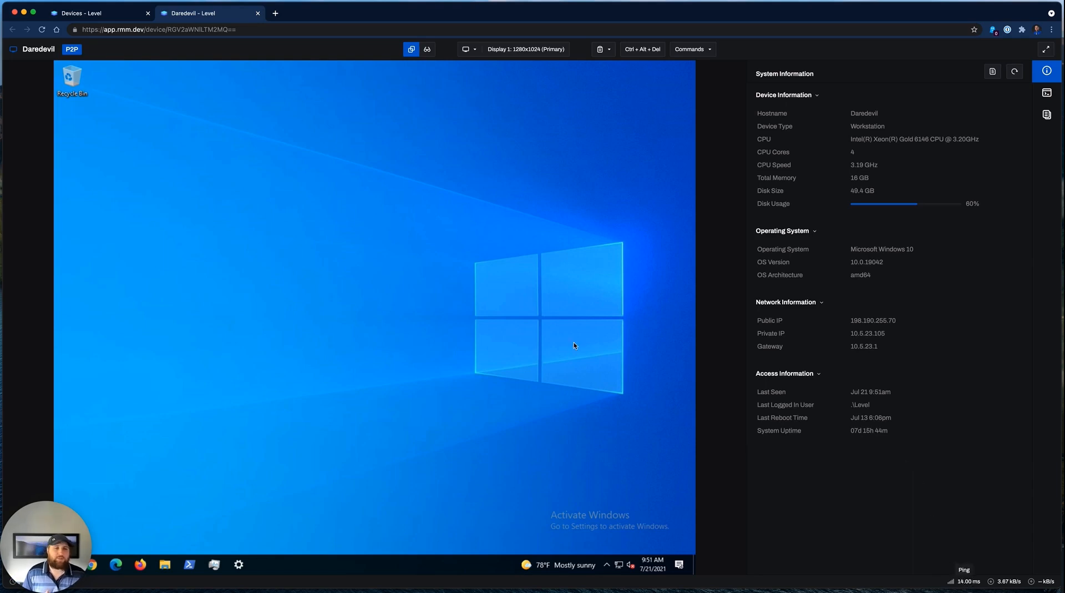
mouse_move(362, 204)
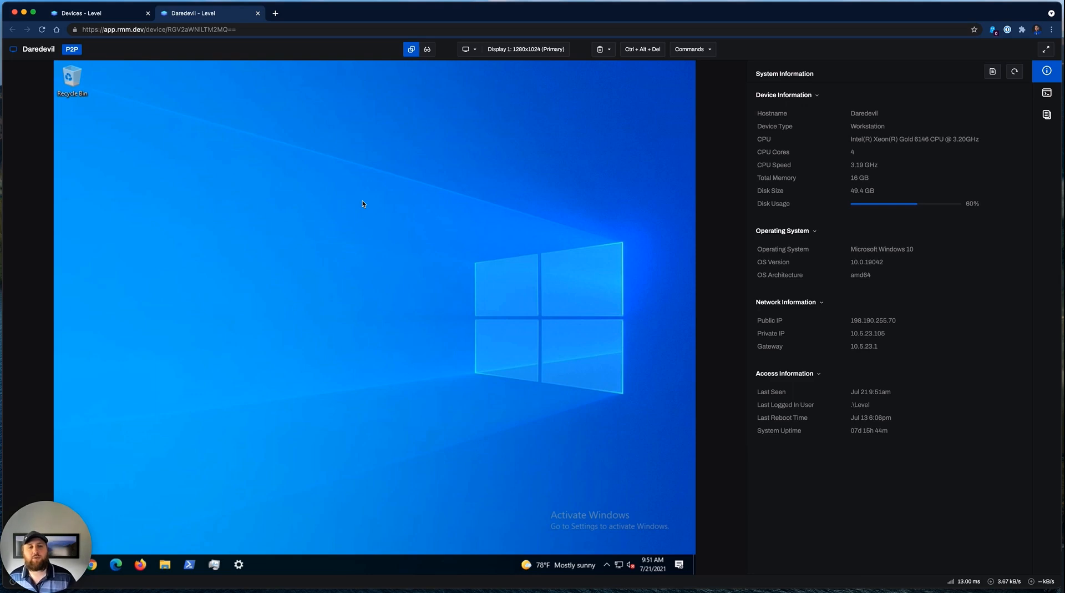
mouse_move(370, 192)
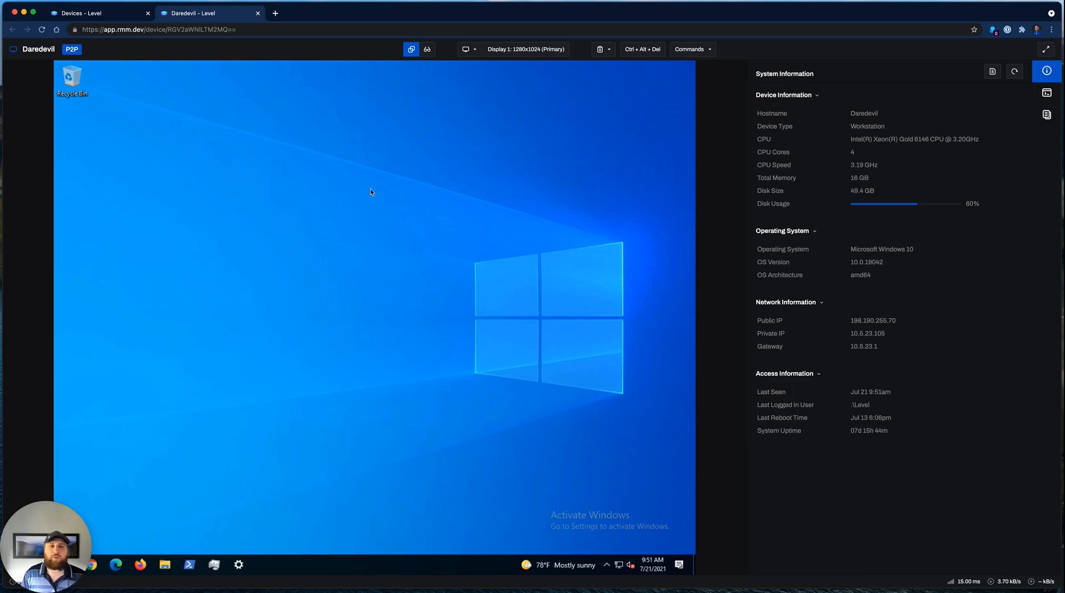
mouse_move(385, 157)
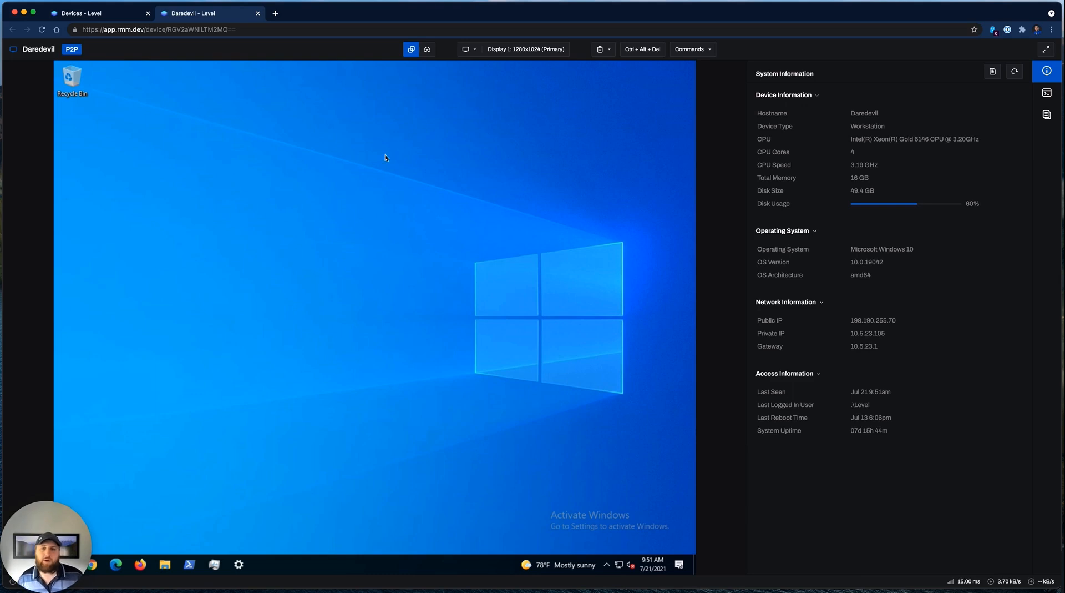
mouse_move(762, 218)
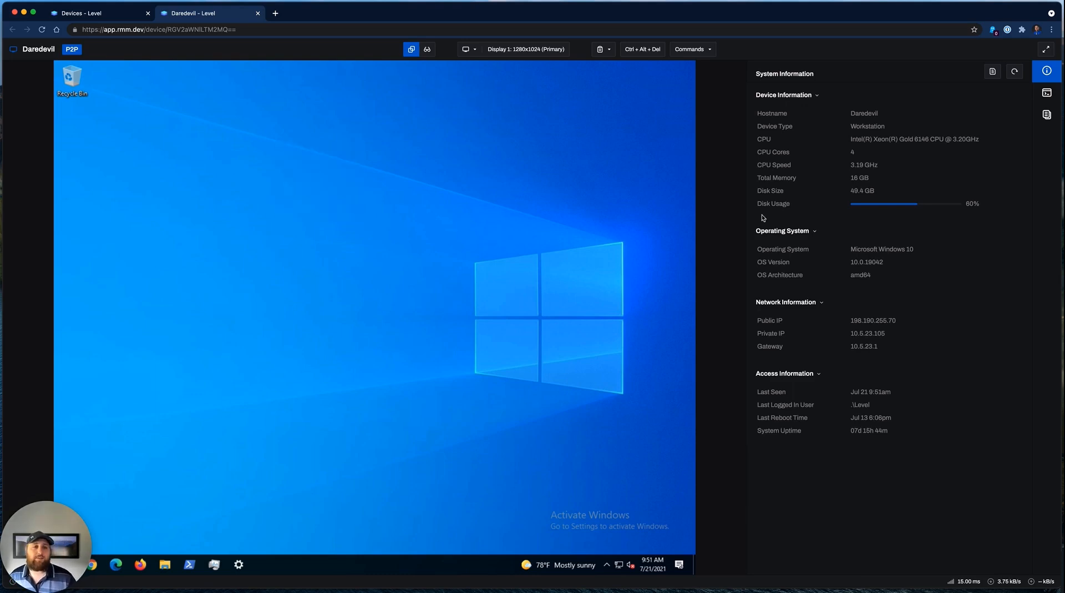
mouse_move(1002, 128)
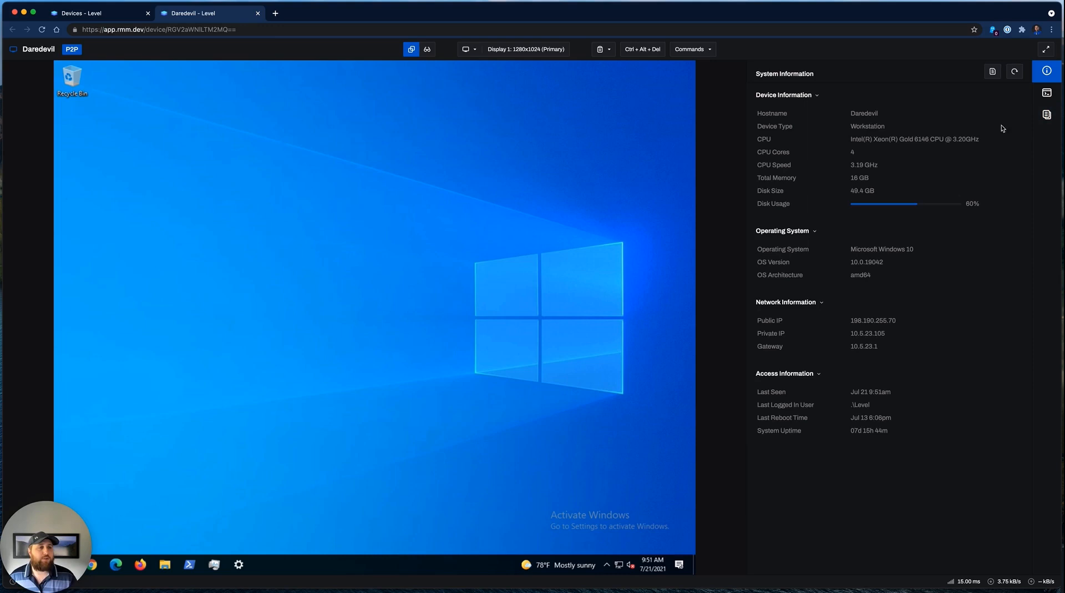
Launch a remote PowerShell terminal on Daredevil and run ipconfig and pwd.
click(1046, 93)
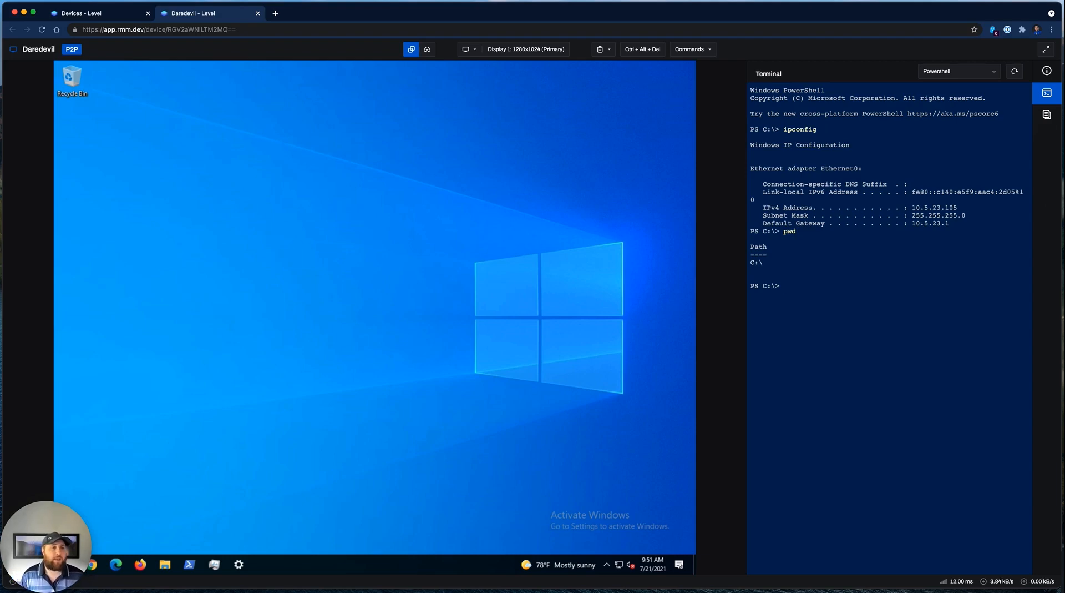
Browse Daredevil's files to Users > Level, uploading and downloading 7Zip.exe there.
click(1046, 114)
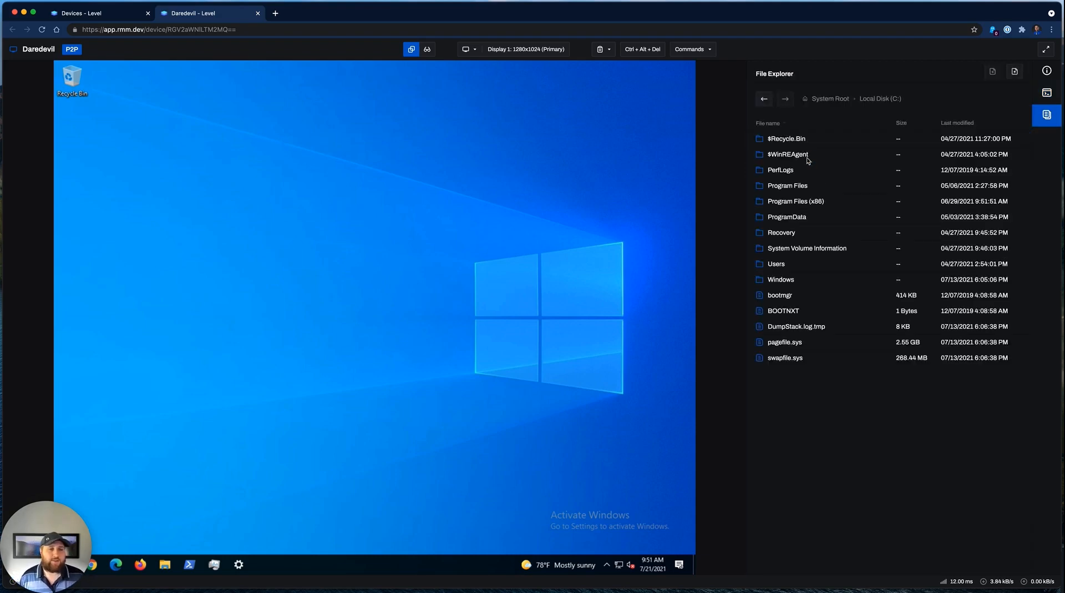
double_click(777, 264)
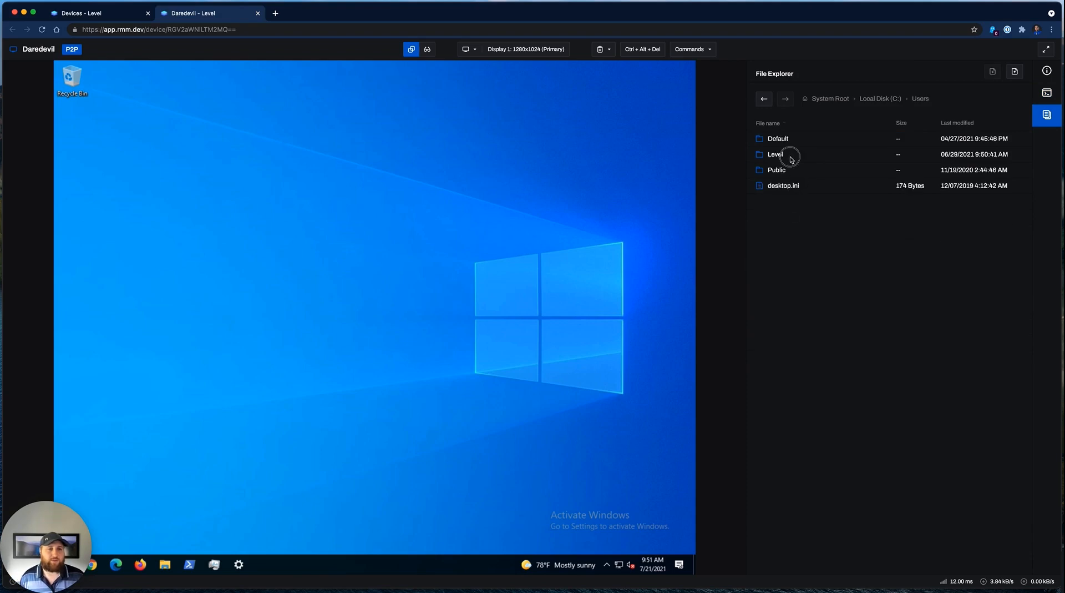
double_click(775, 154)
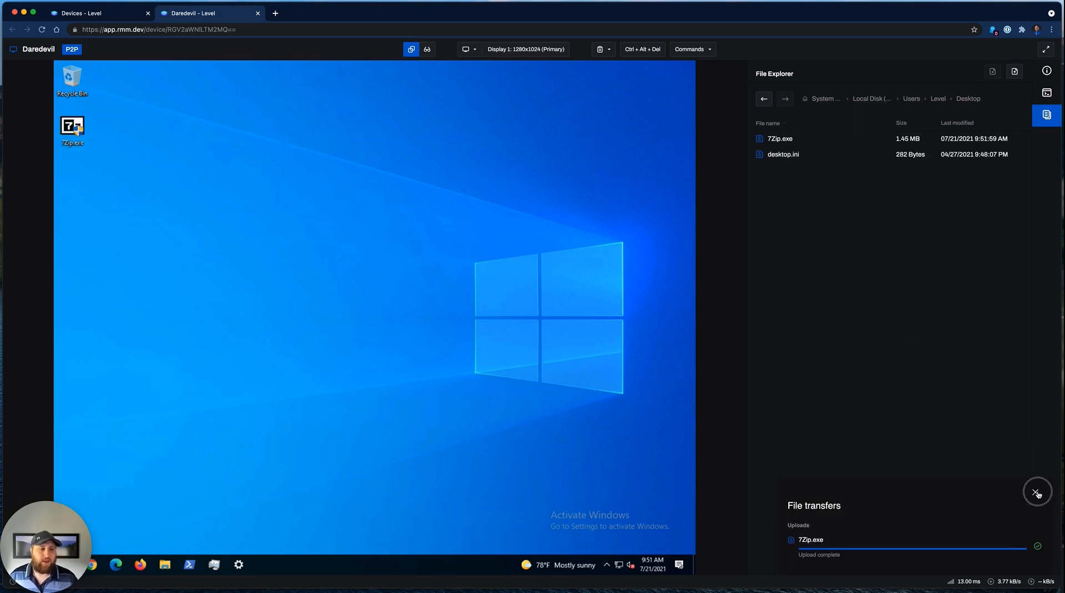
click(779, 139)
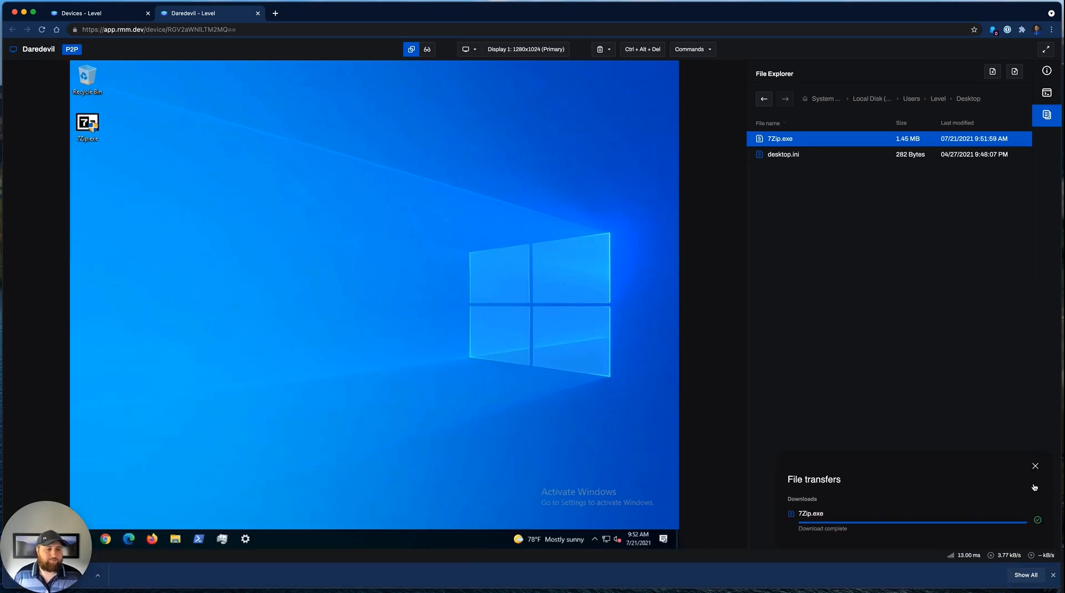
click(1036, 465)
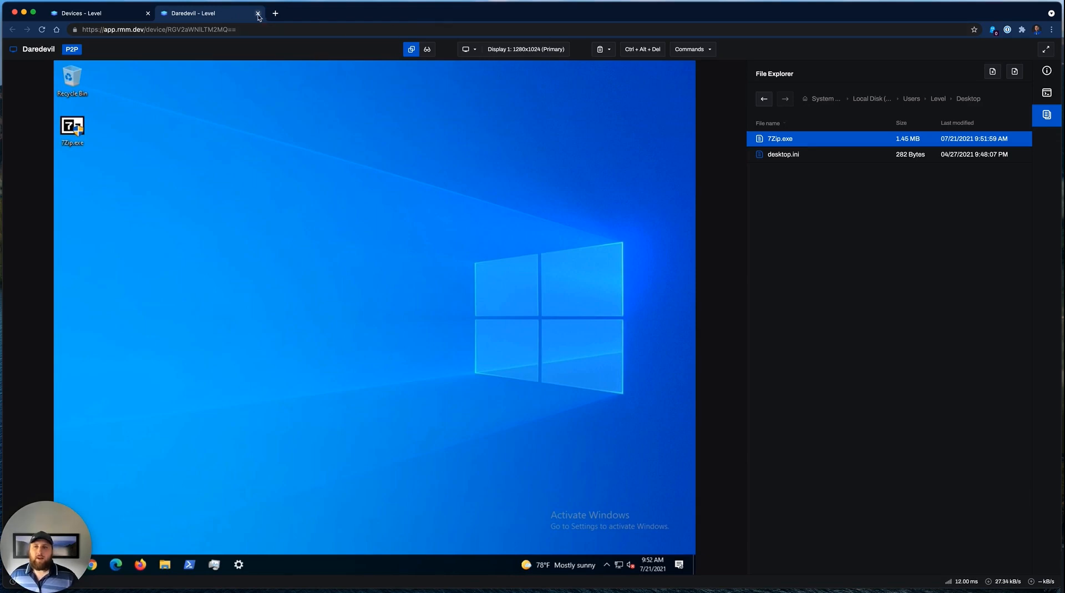
Close the Daredevil session and clear all filters to list all 29 devices.
click(257, 13)
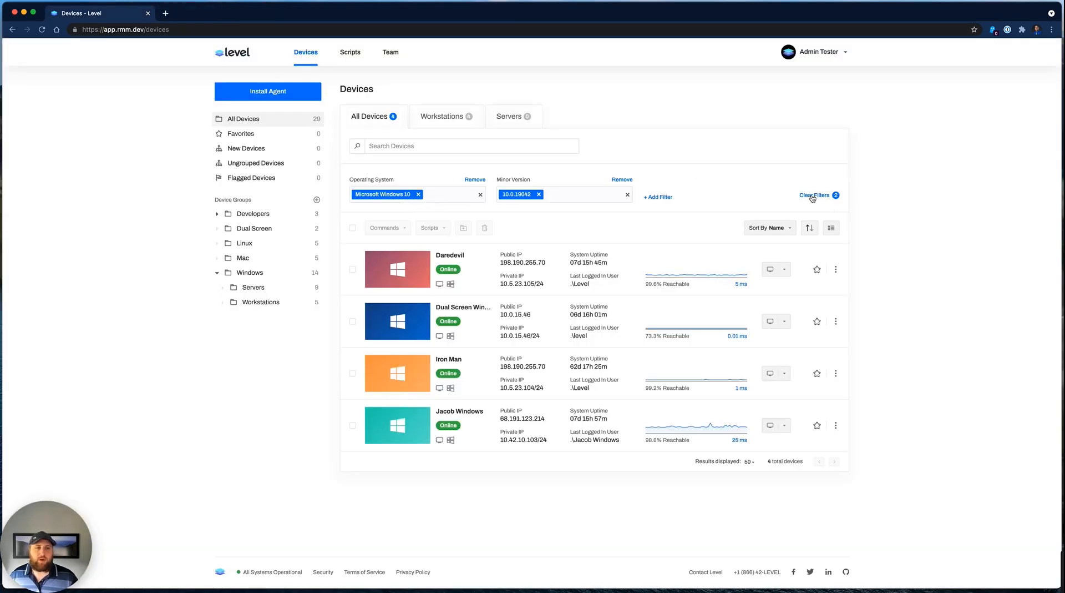
click(815, 196)
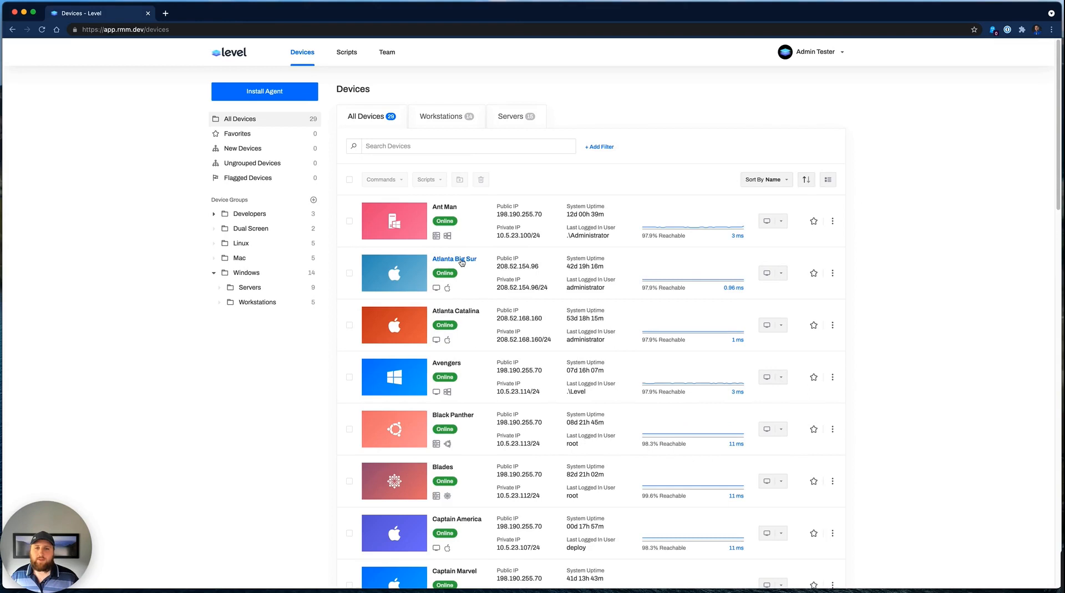
View Atlanta Big Sur's overview and peek at its power Commands dropdown.
click(453, 258)
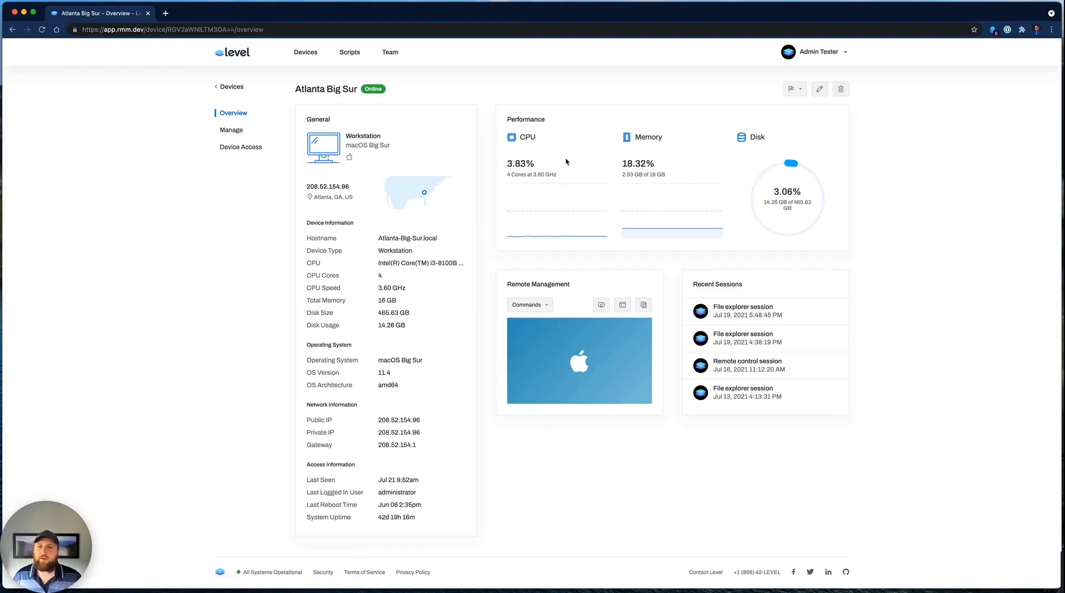
mouse_move(417, 194)
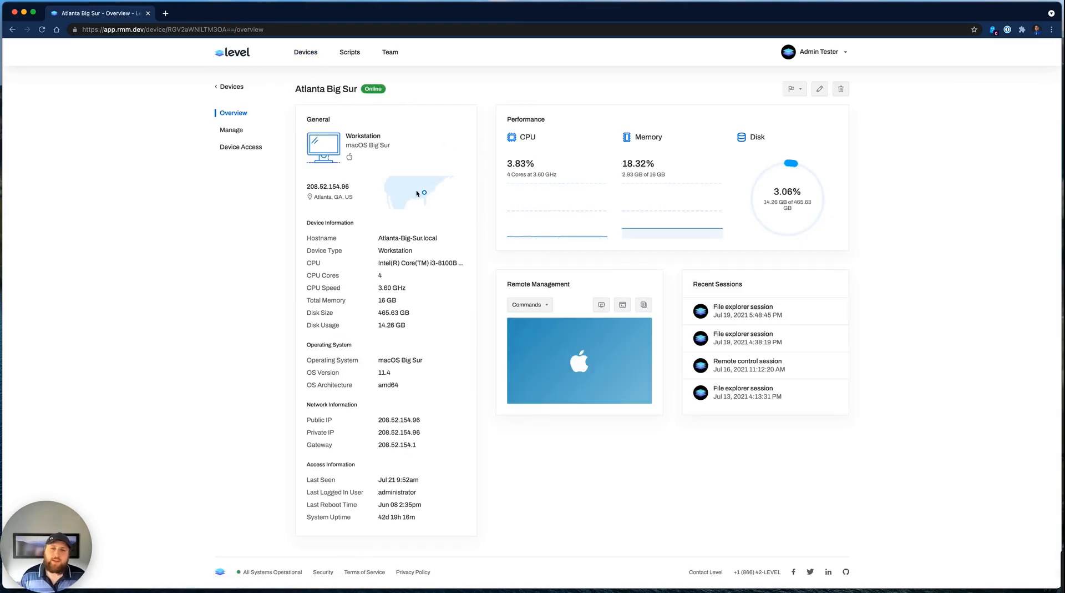
mouse_move(425, 194)
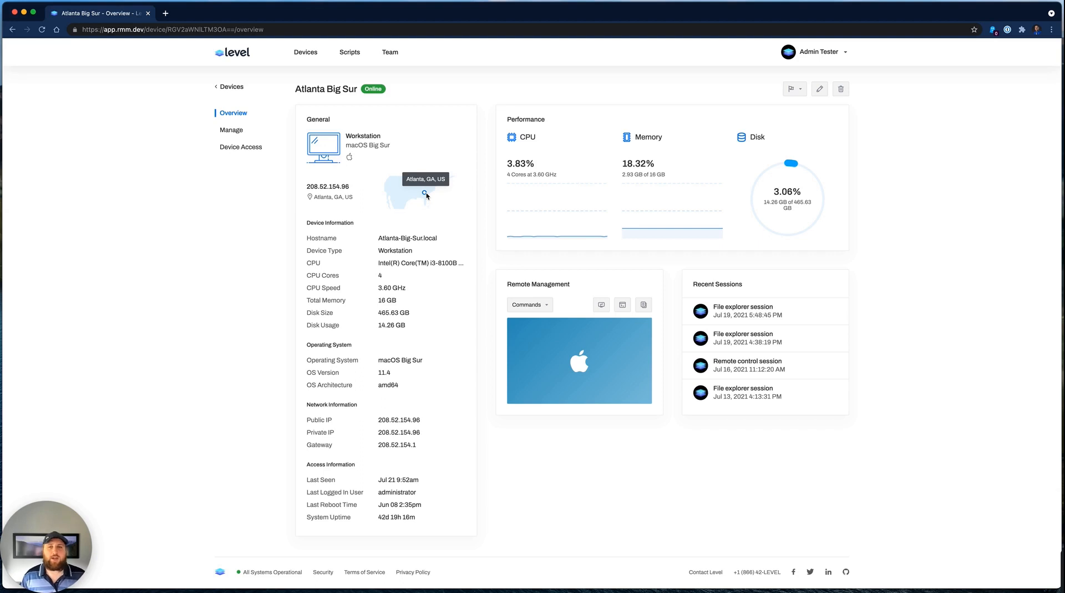
mouse_move(405, 362)
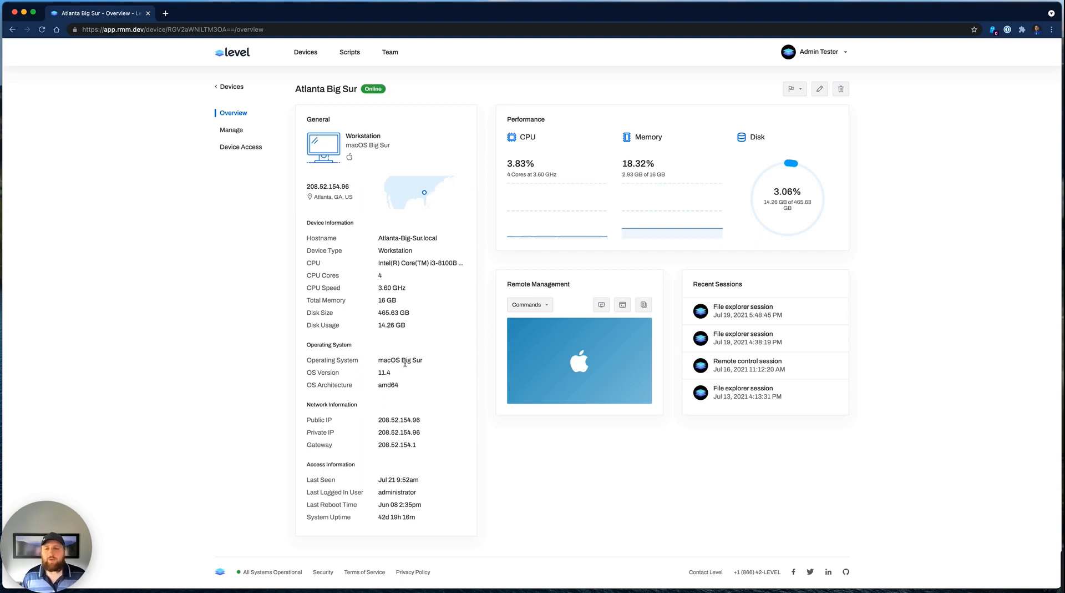
mouse_move(400, 360)
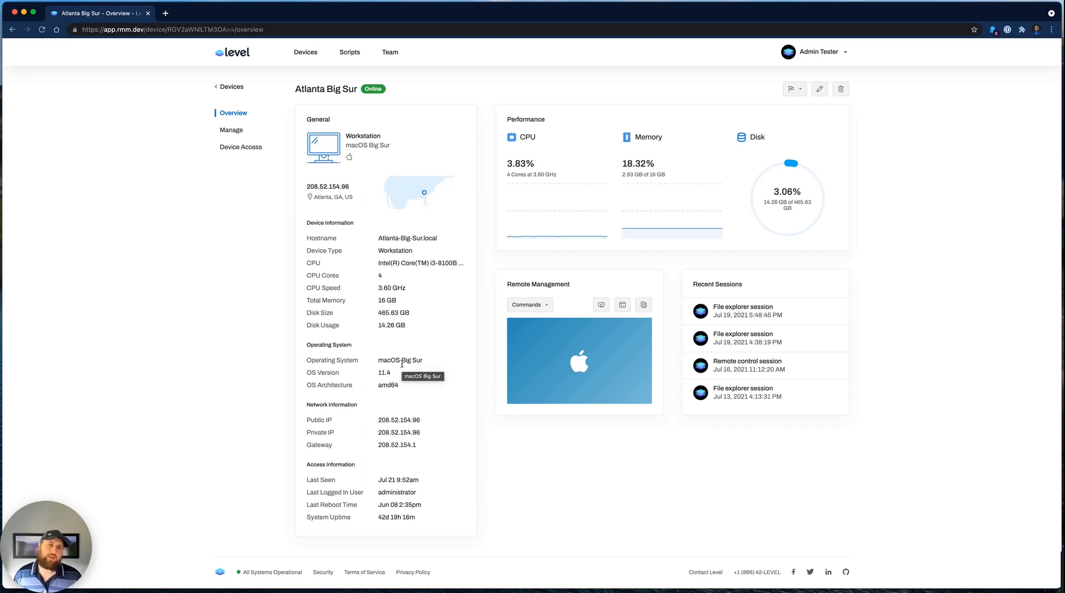
mouse_move(553, 116)
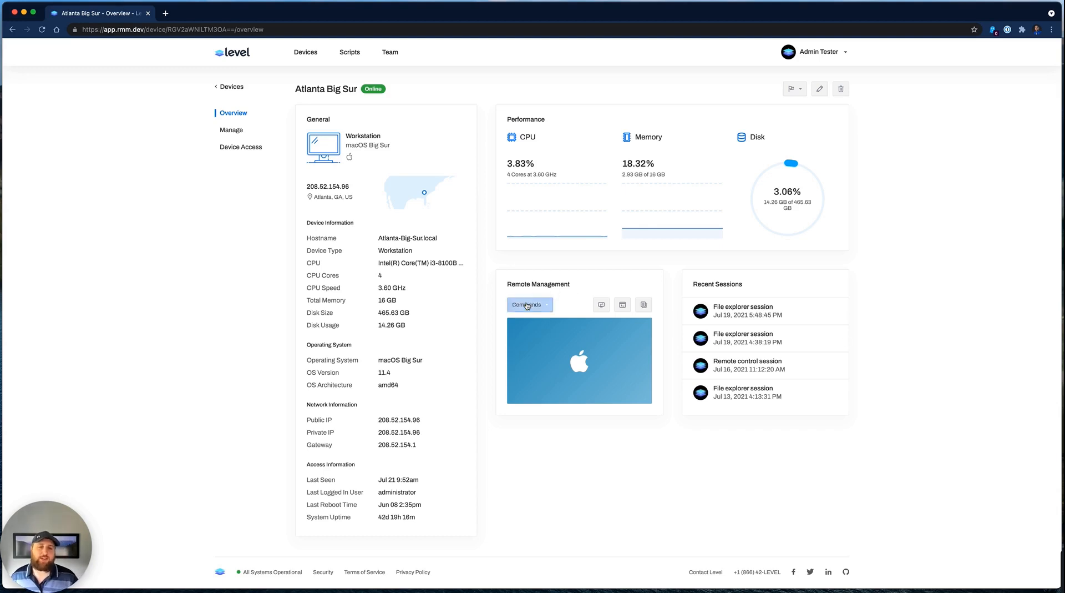
click(526, 304)
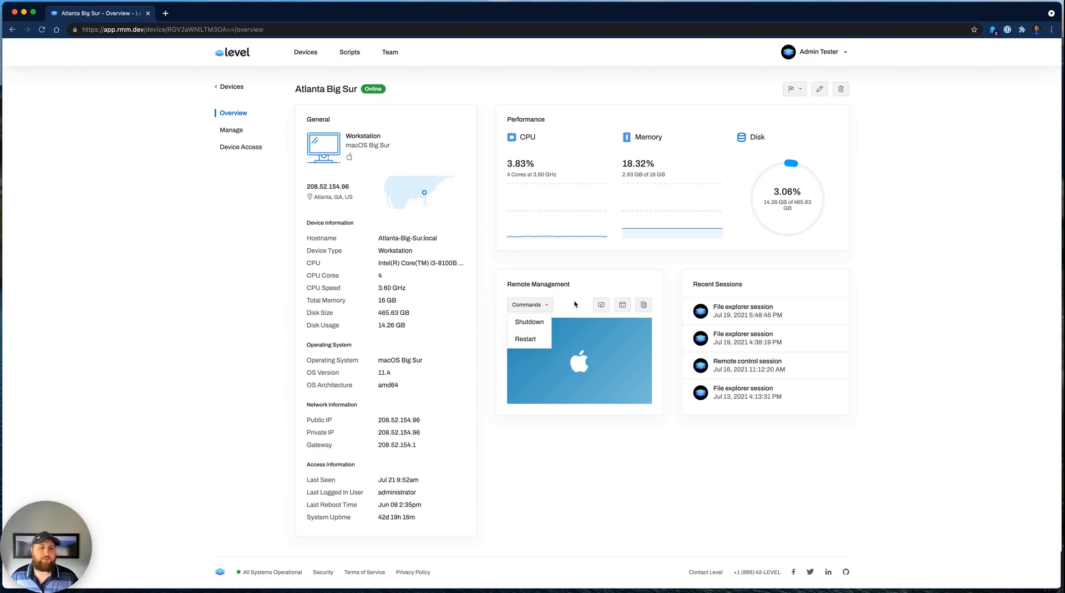
click(579, 295)
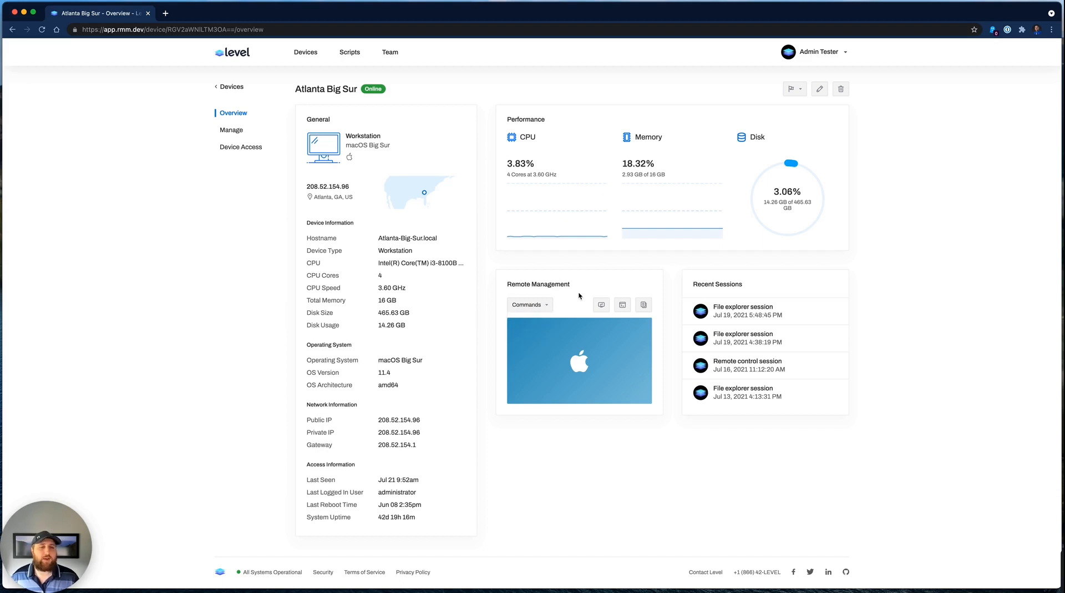
mouse_move(623, 304)
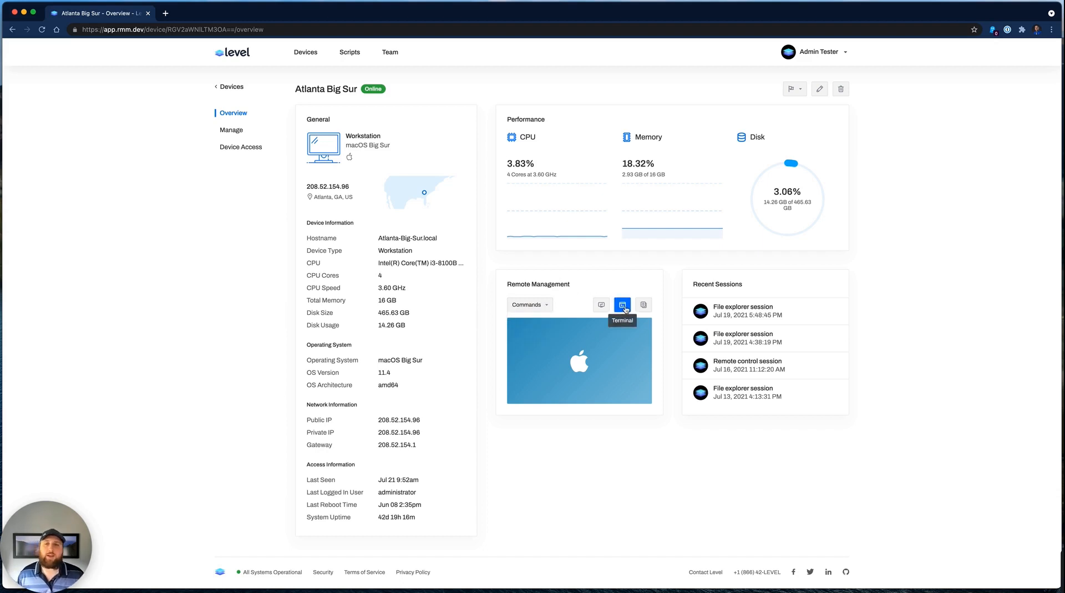
Start a remote terminal session on Atlanta Big Sur at a root prompt.
click(621, 304)
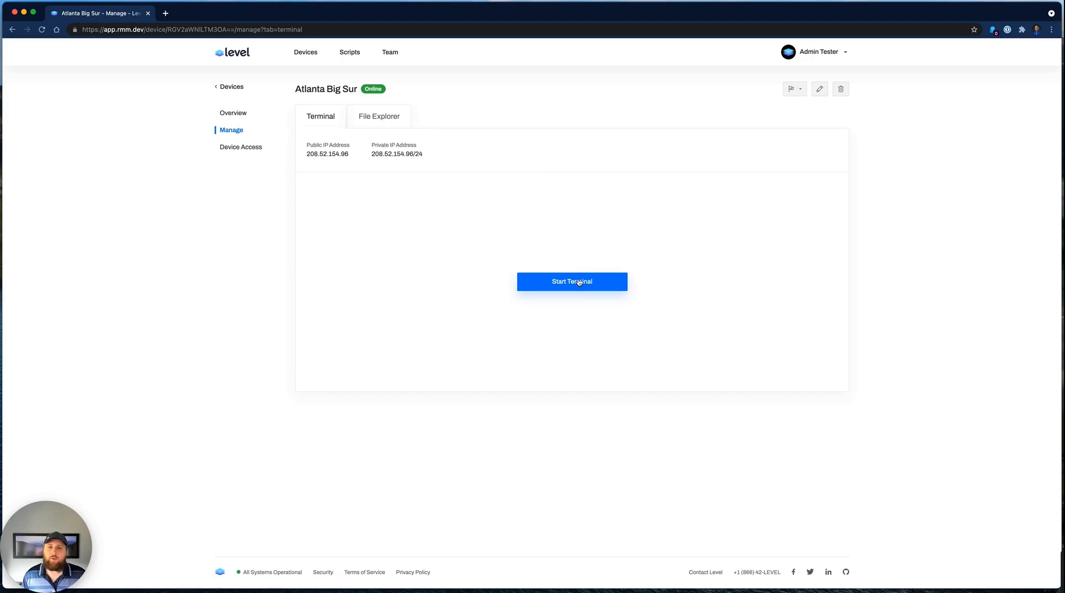
click(572, 282)
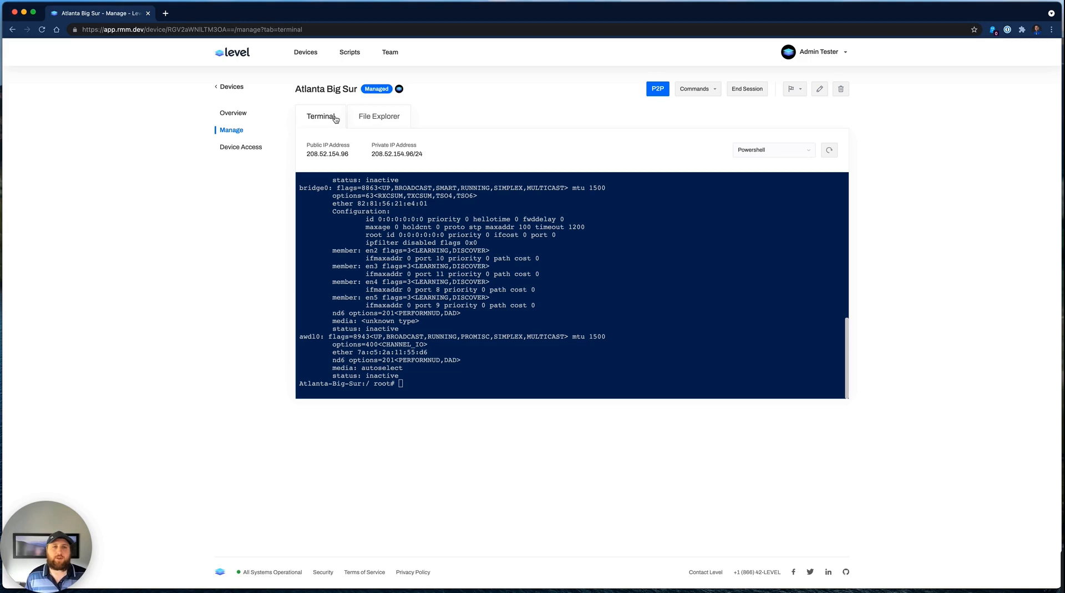
mouse_move(656, 89)
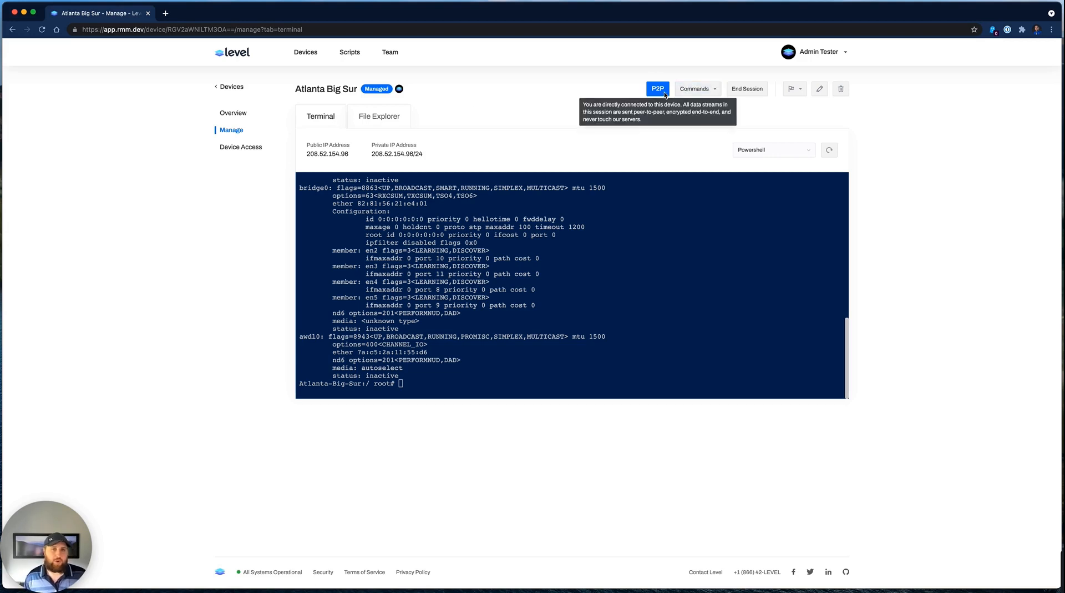
mouse_move(614, 84)
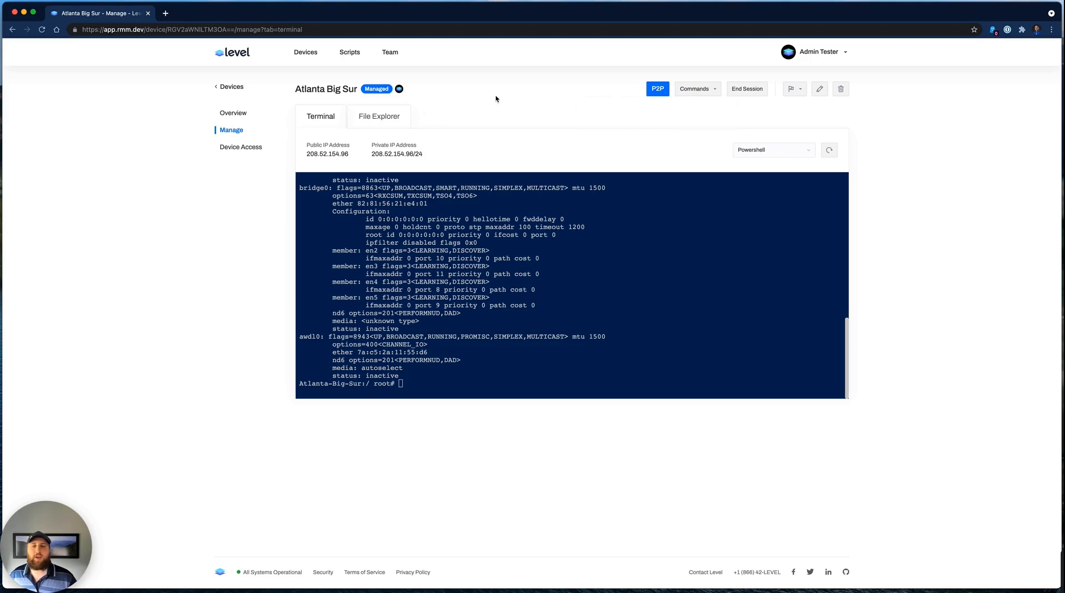
mouse_move(485, 105)
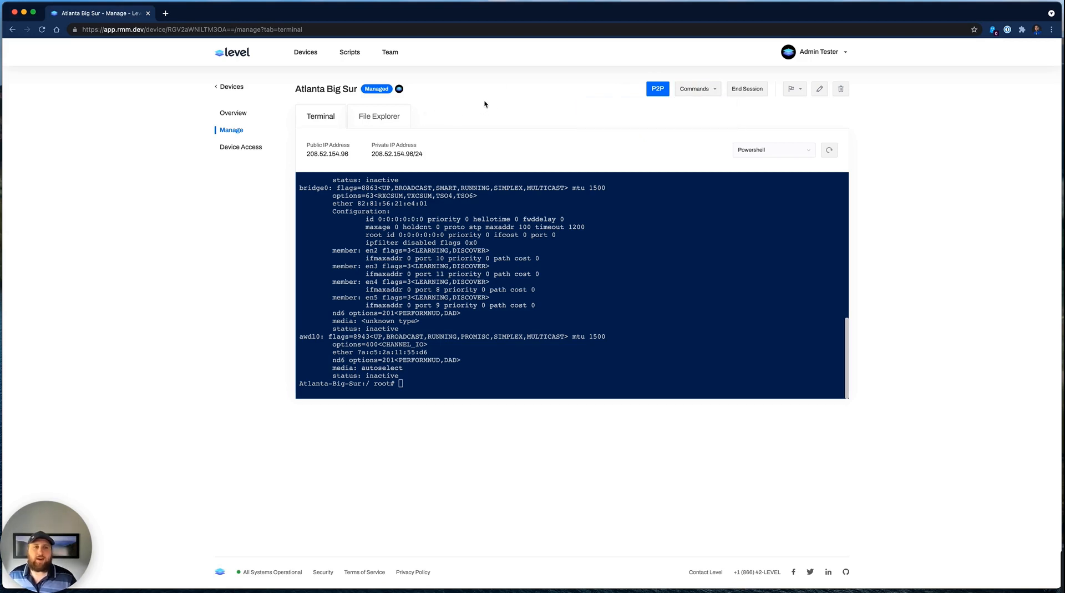
Show Atlanta Big Sur's Device Access list of users and roles, then return to Devices.
click(240, 146)
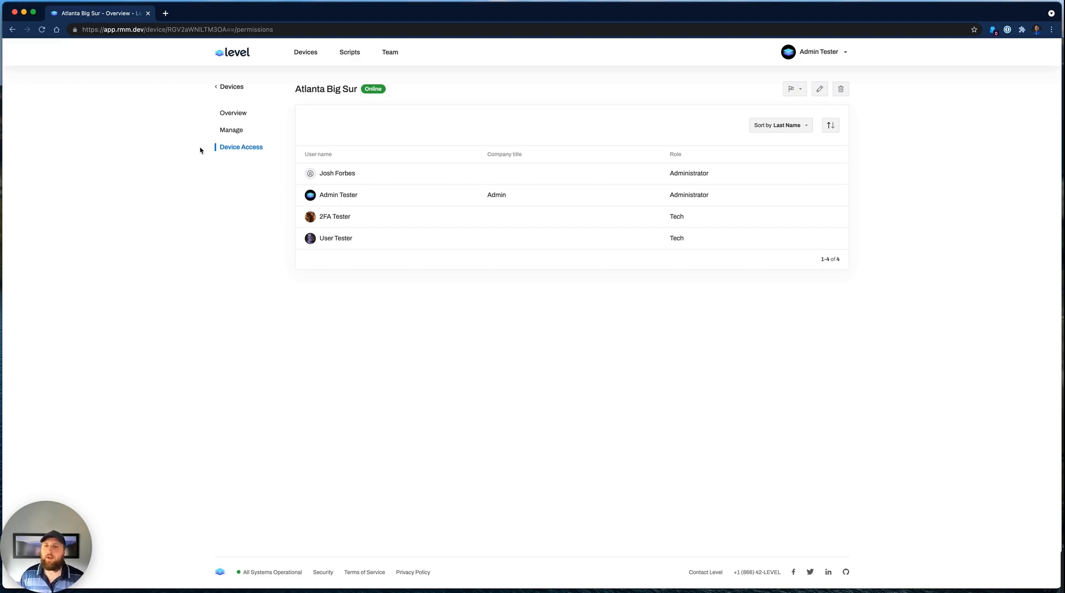
click(305, 52)
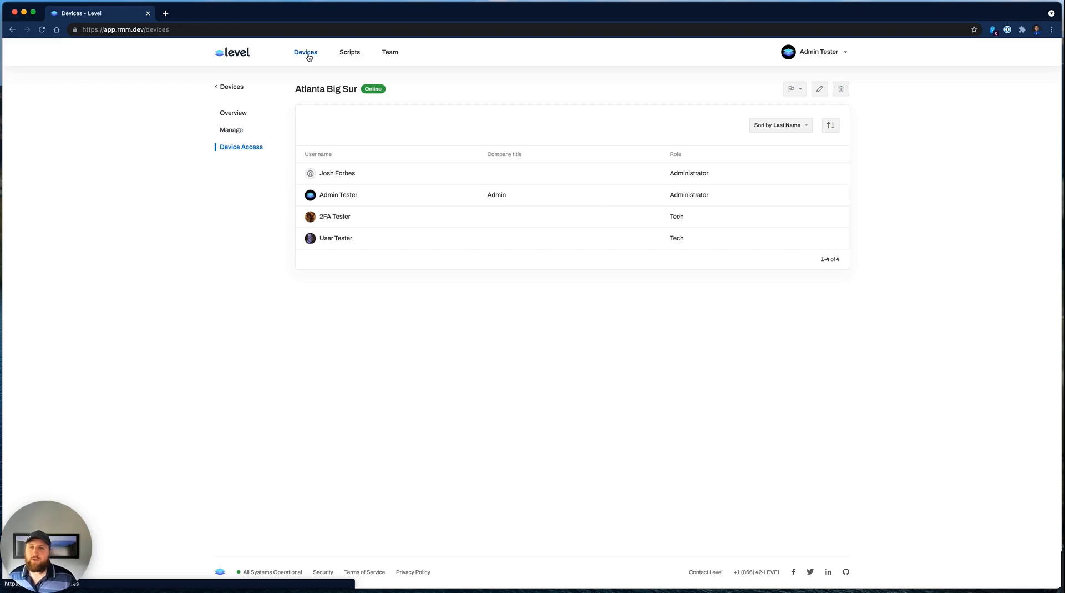
Copy the Windows agent install command assigned to the Windows > Workstations group.
click(302, 52)
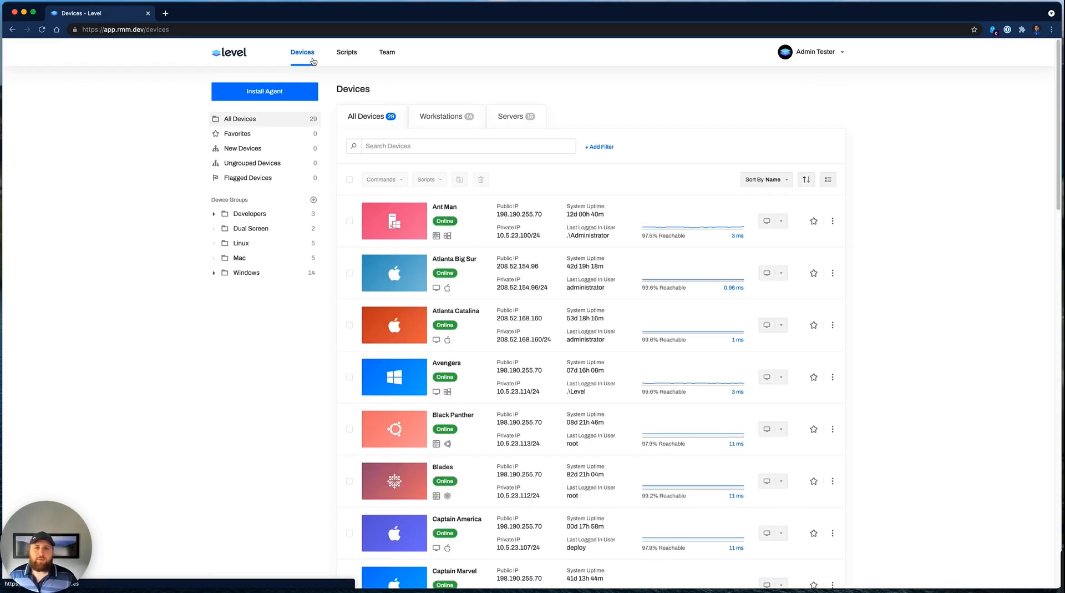
click(264, 91)
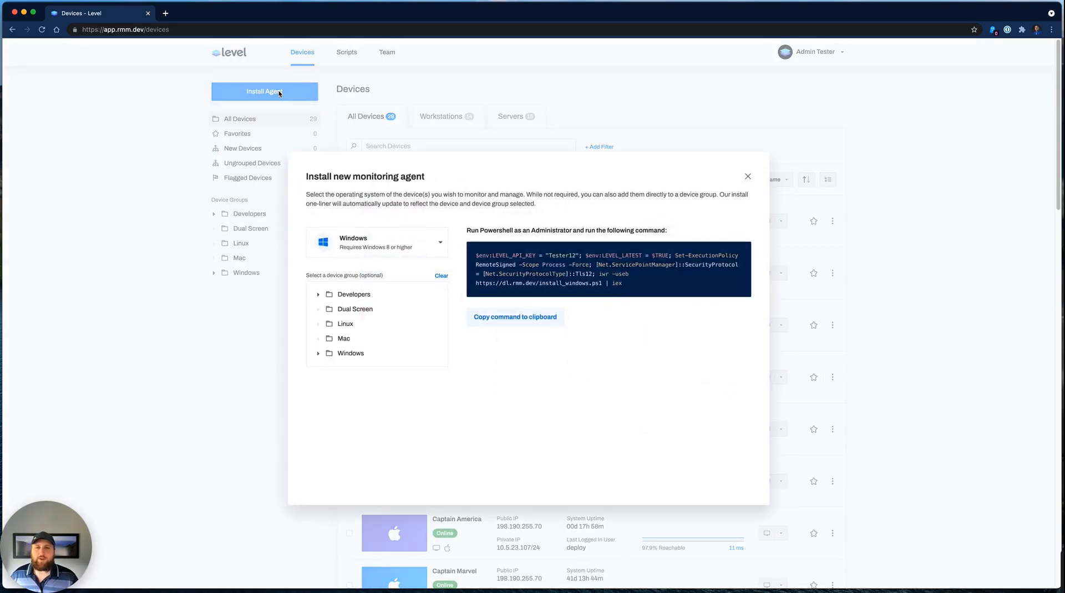
click(378, 242)
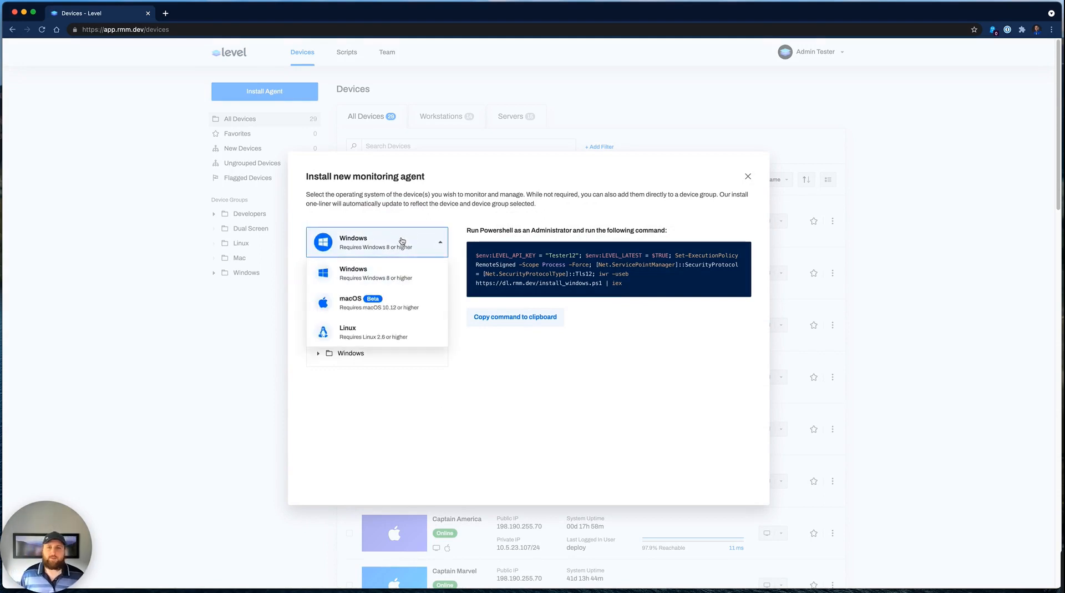
click(376, 240)
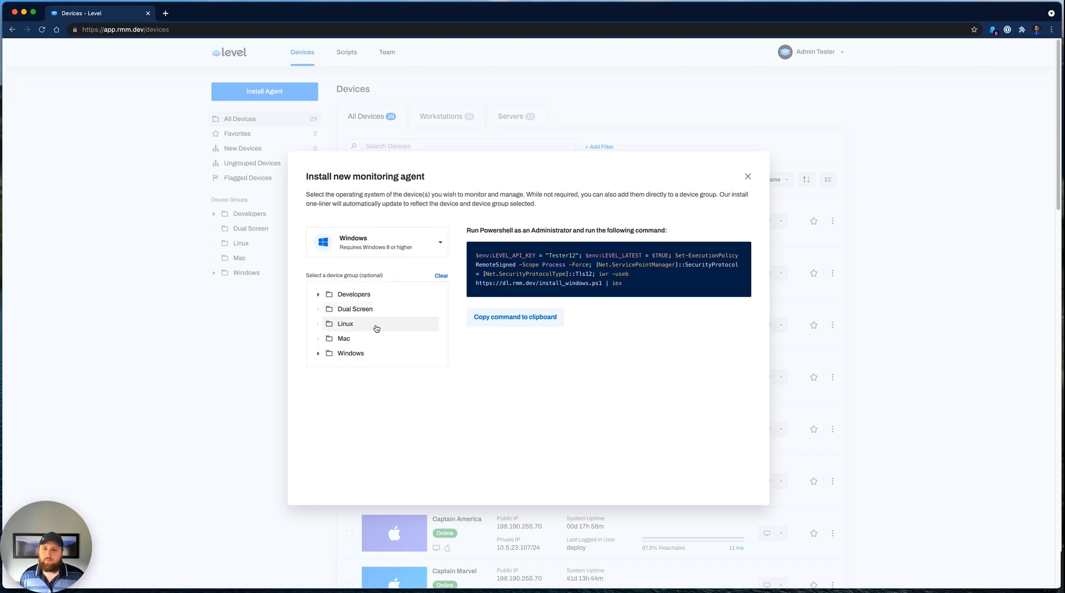
click(319, 353)
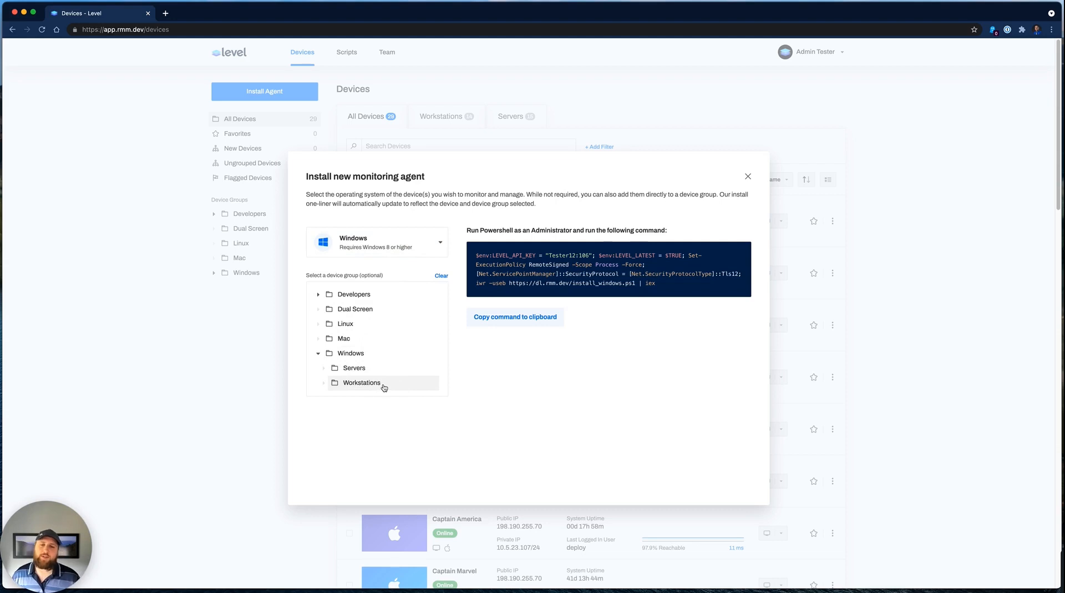
click(515, 316)
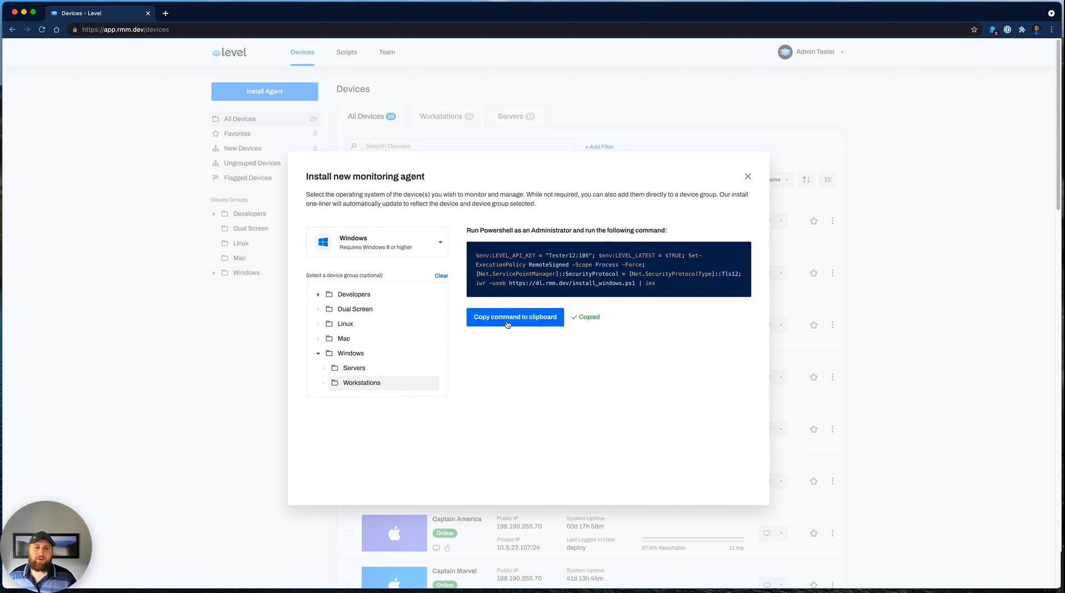
click(515, 317)
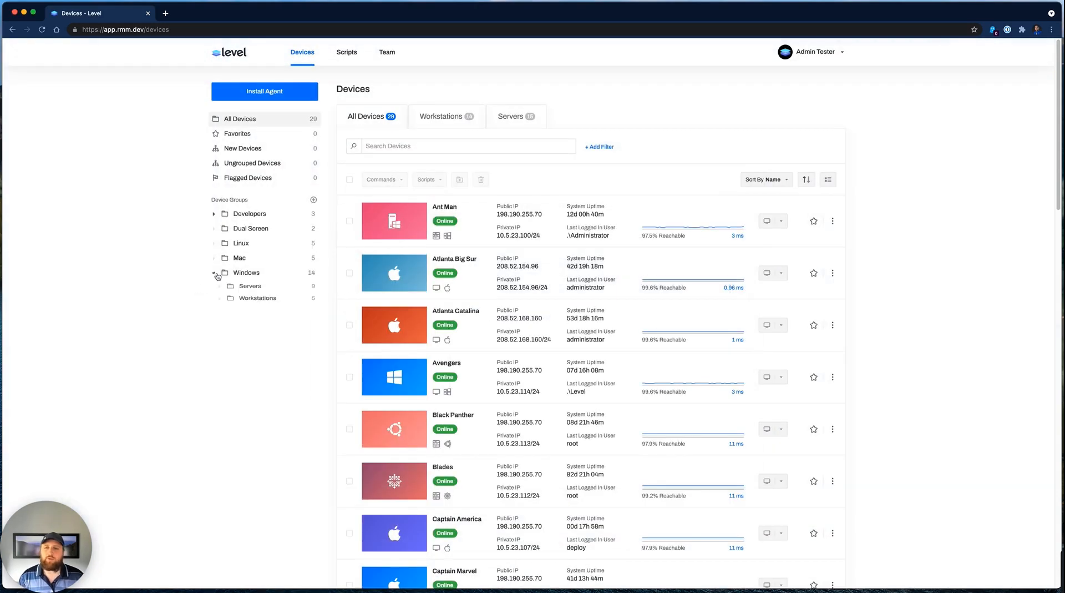
Show the Workstations group and open a remote control session to the new Groot agent.
click(260, 301)
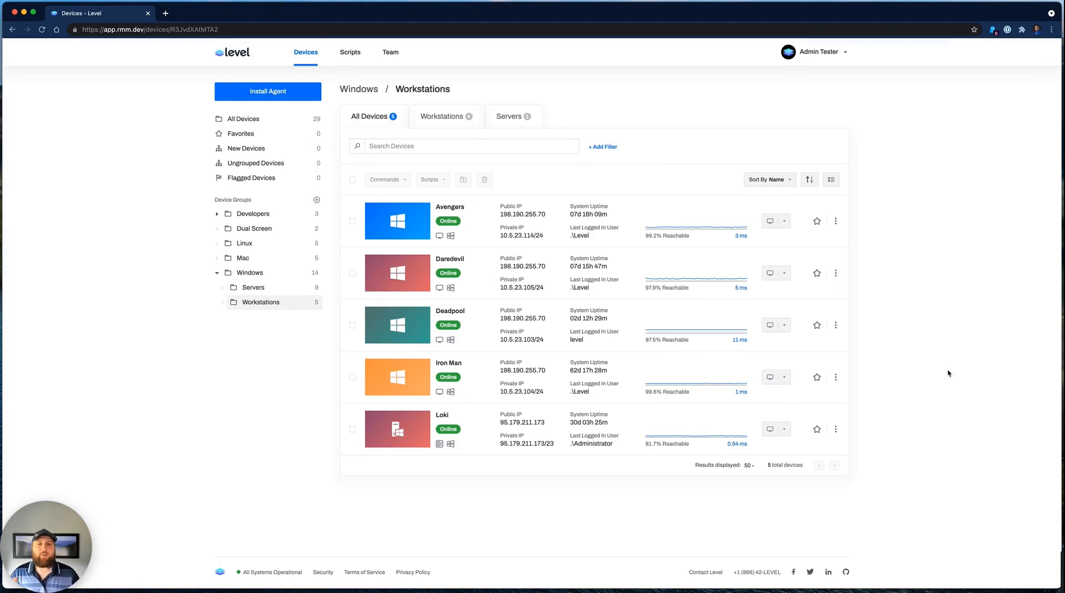
mouse_move(890, 399)
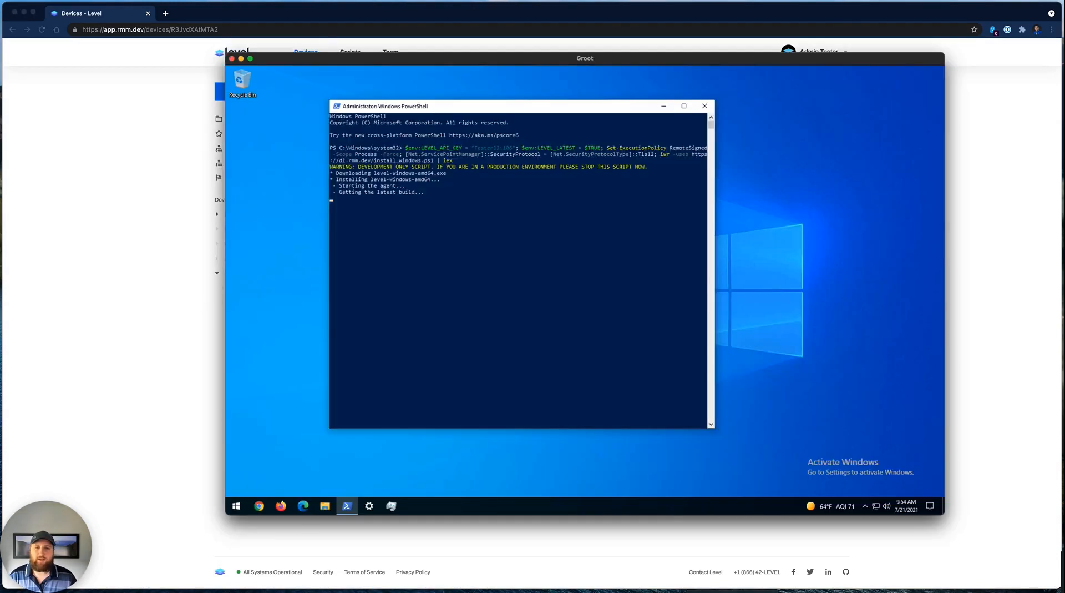
click(523, 265)
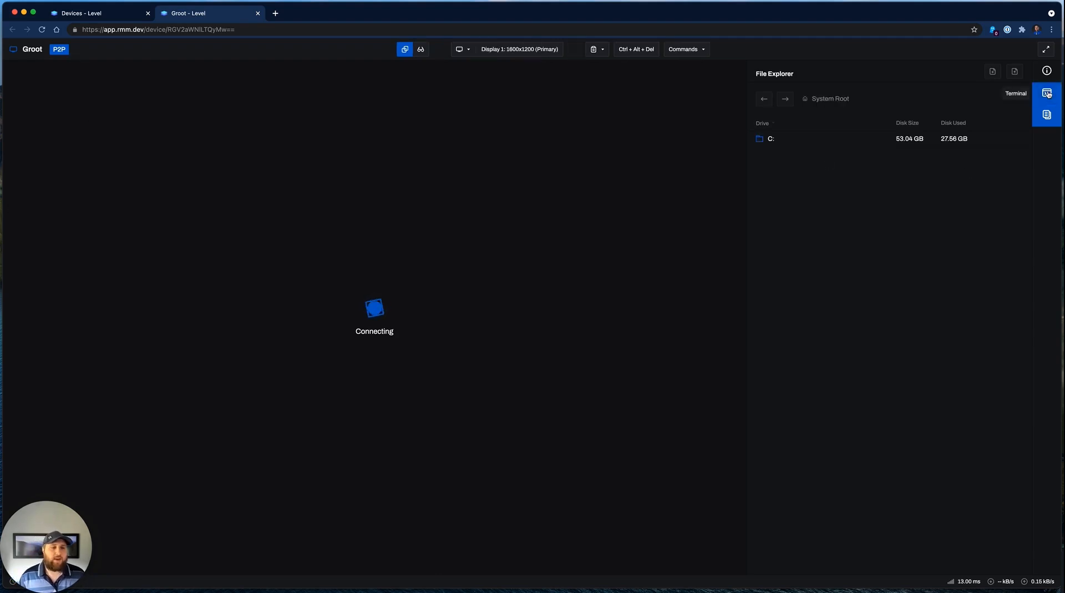
View Groot's system information and sign-in prompt, then end its remote session.
click(1047, 71)
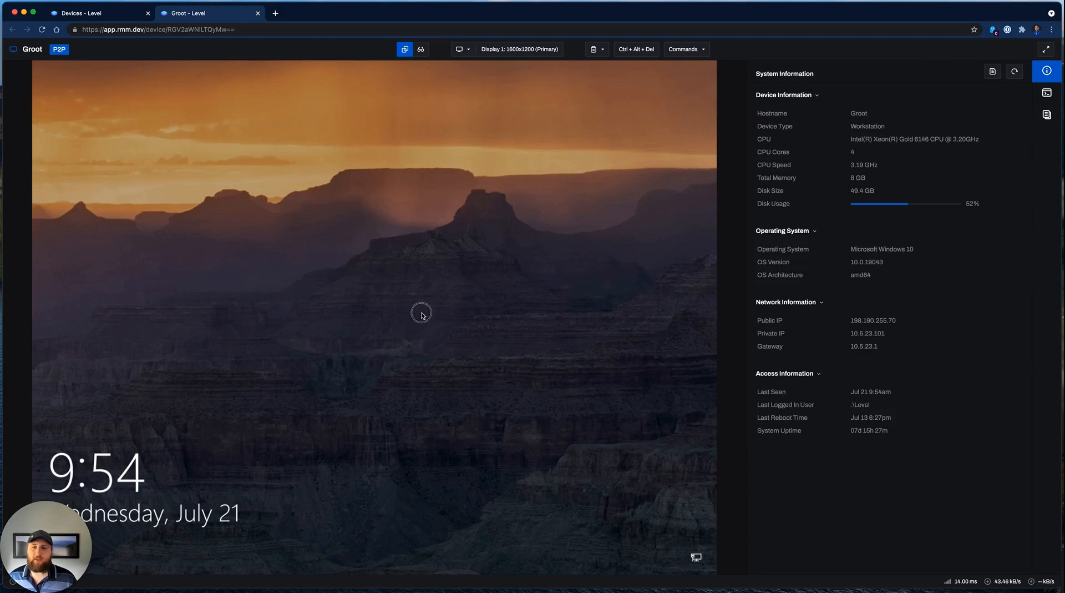
click(422, 313)
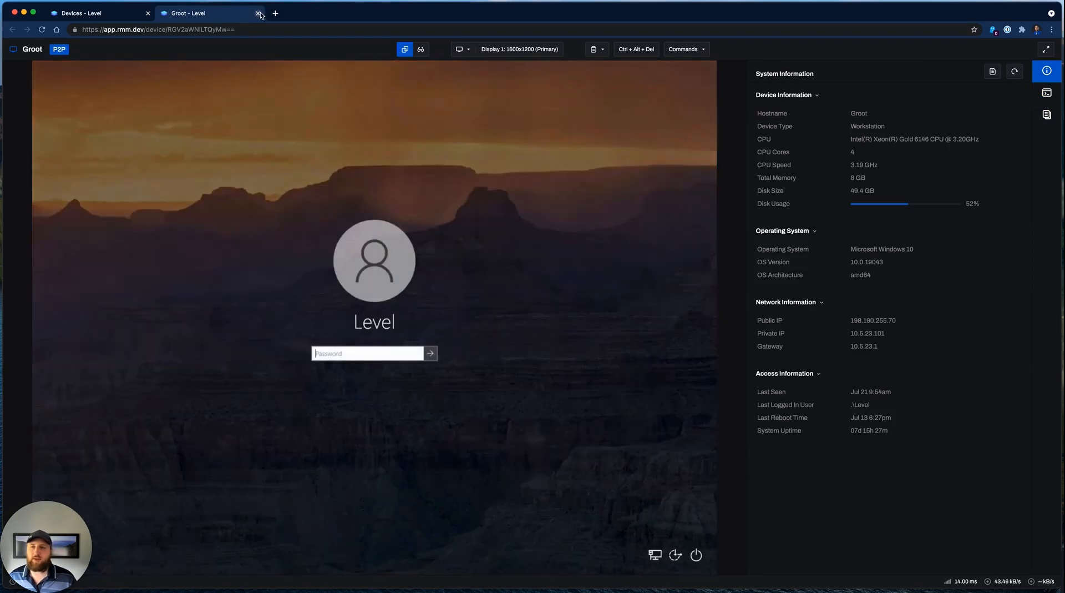
click(259, 14)
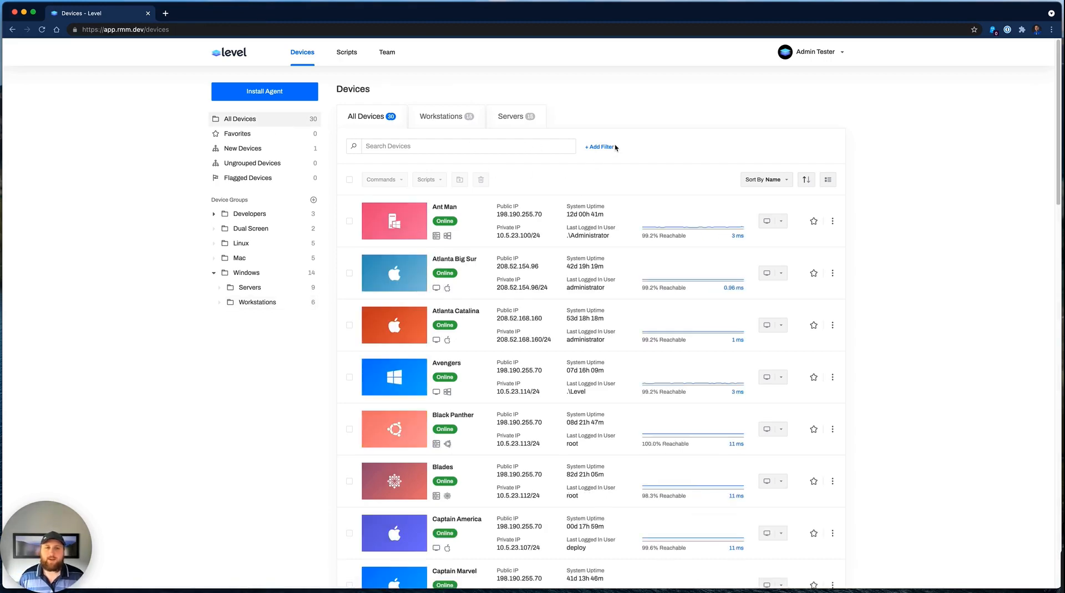
Filter the device list to Platform = Windows and Status = Online.
click(598, 147)
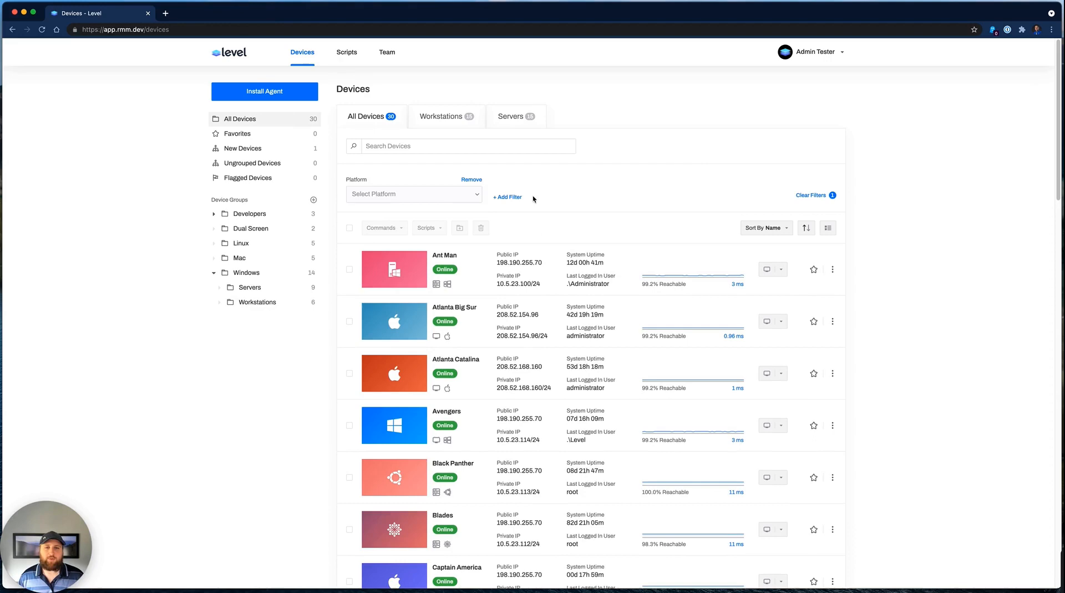
click(414, 194)
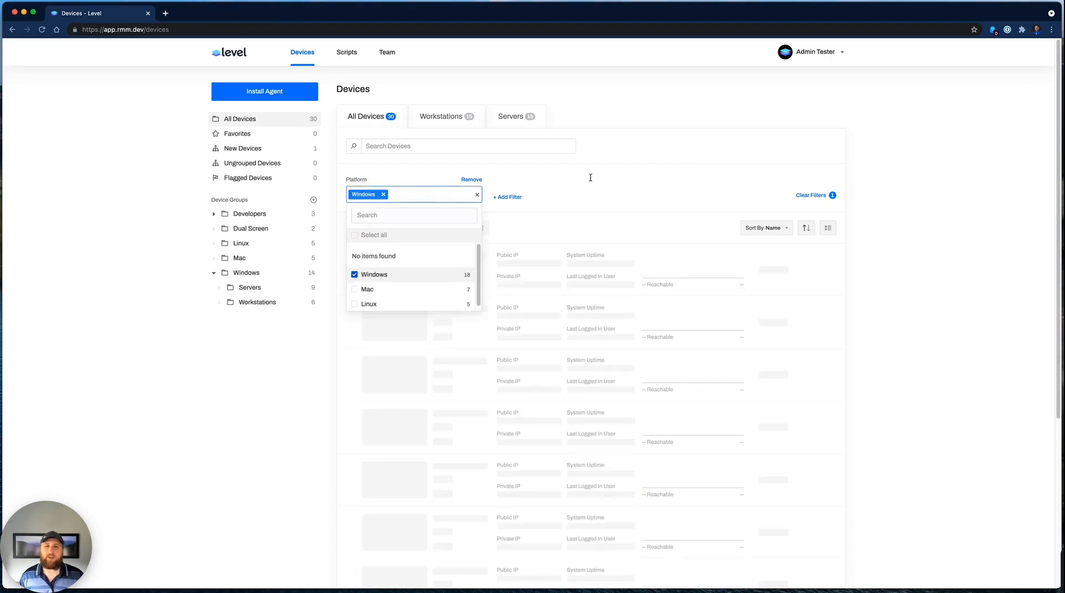
click(507, 197)
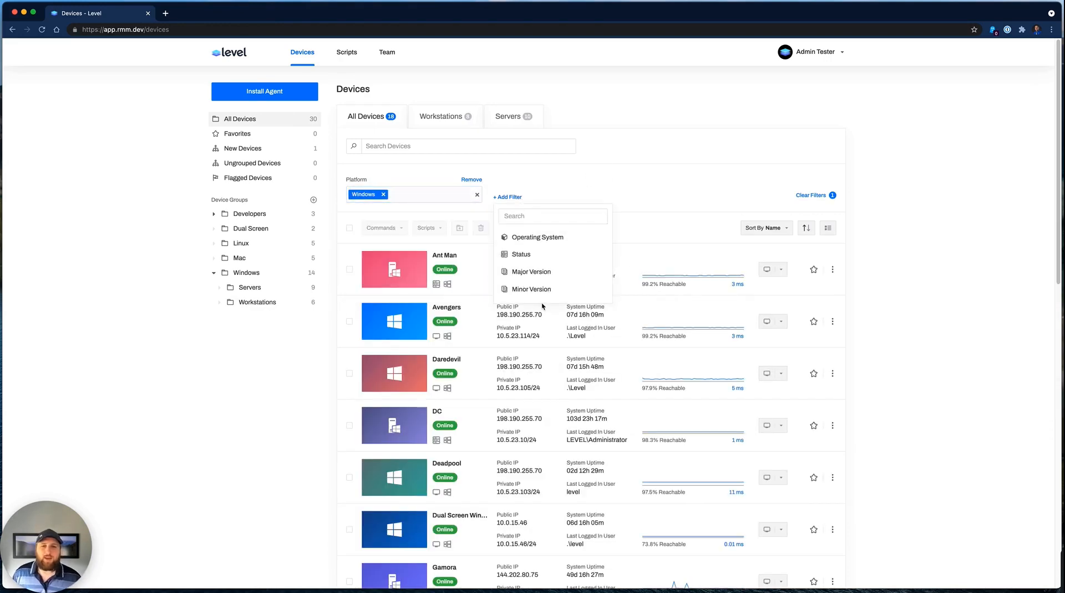
click(521, 254)
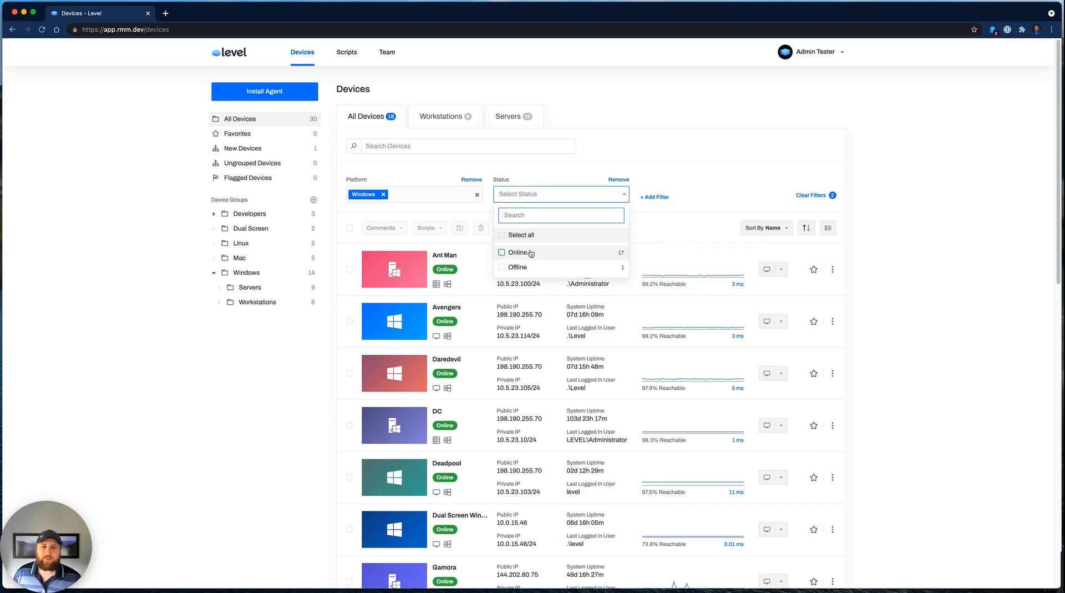
click(519, 252)
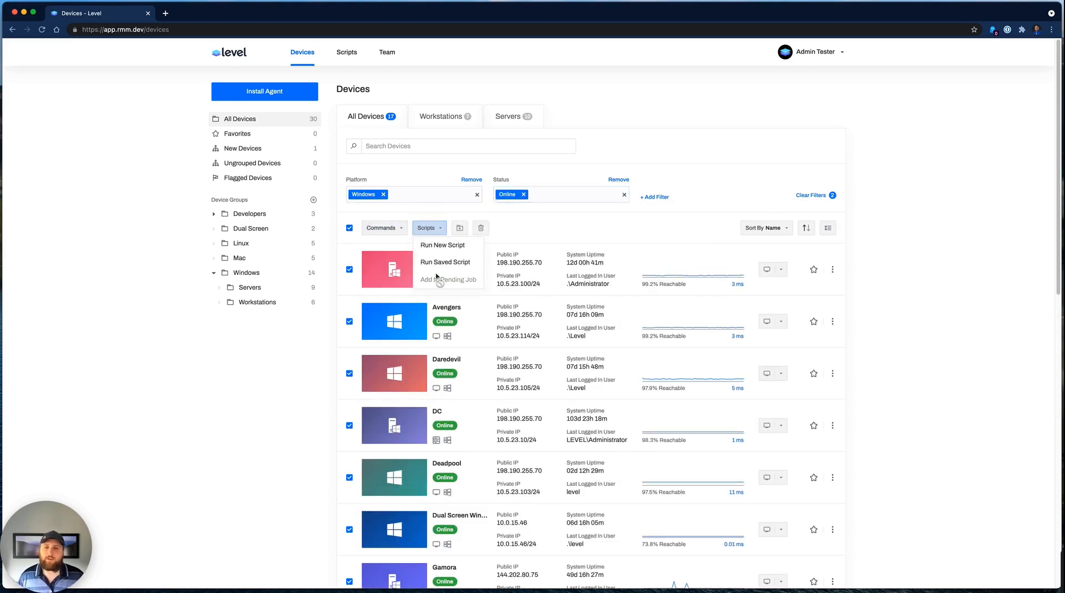
Run the saved System Information script rewritten to ipconfig on the 17 selected devices and review results.
click(445, 262)
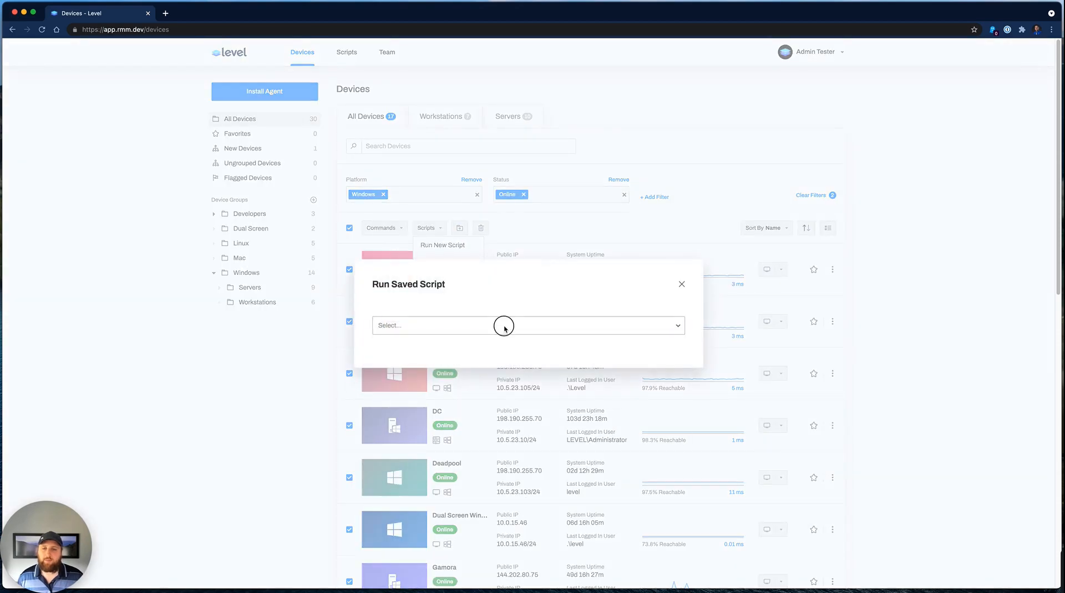
click(525, 325)
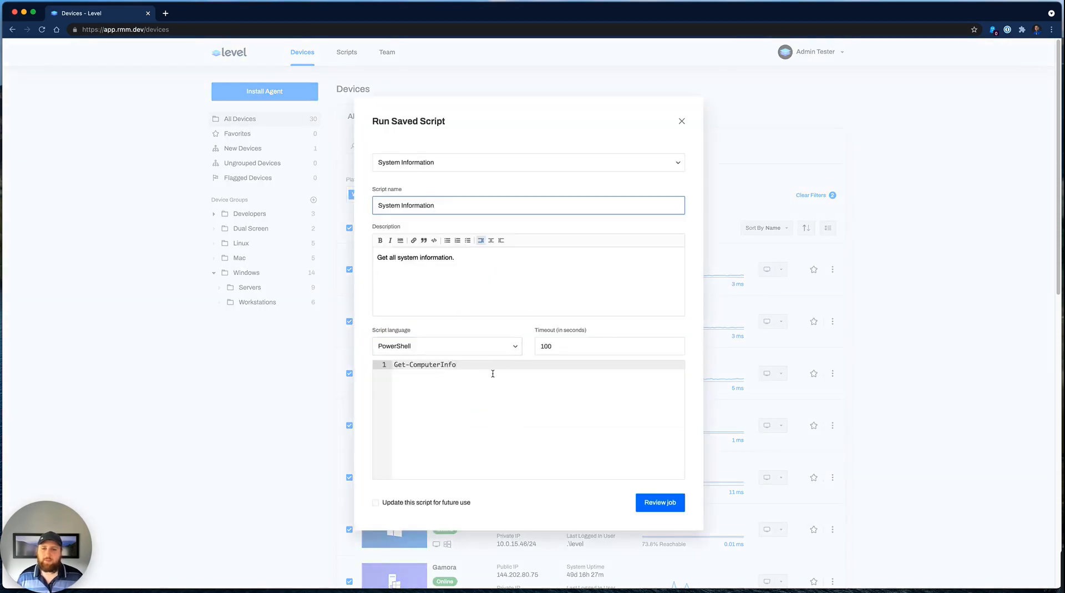
text(ipconfi)
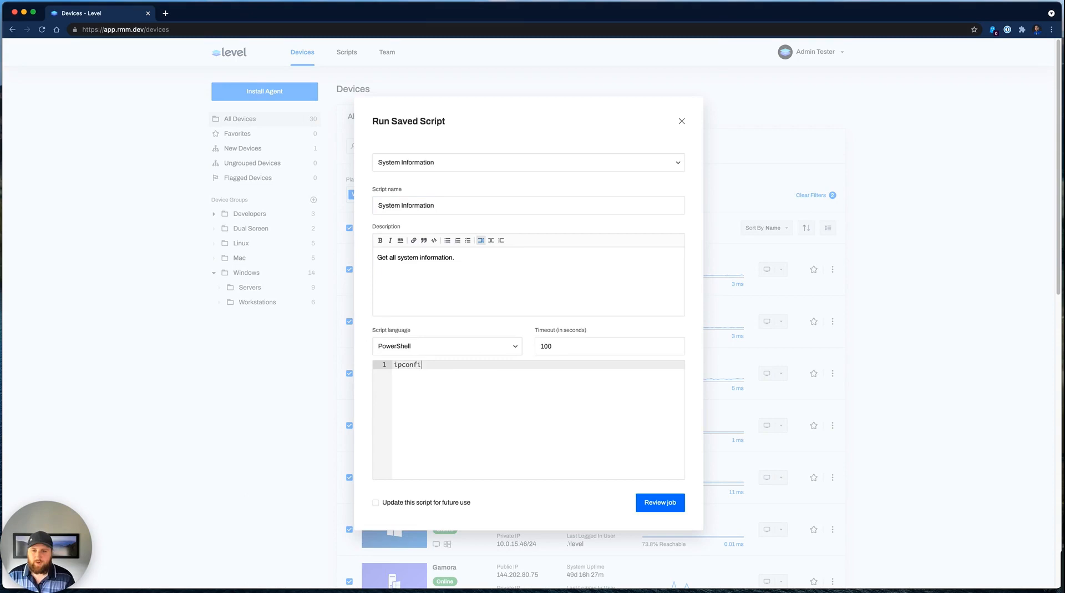
click(659, 501)
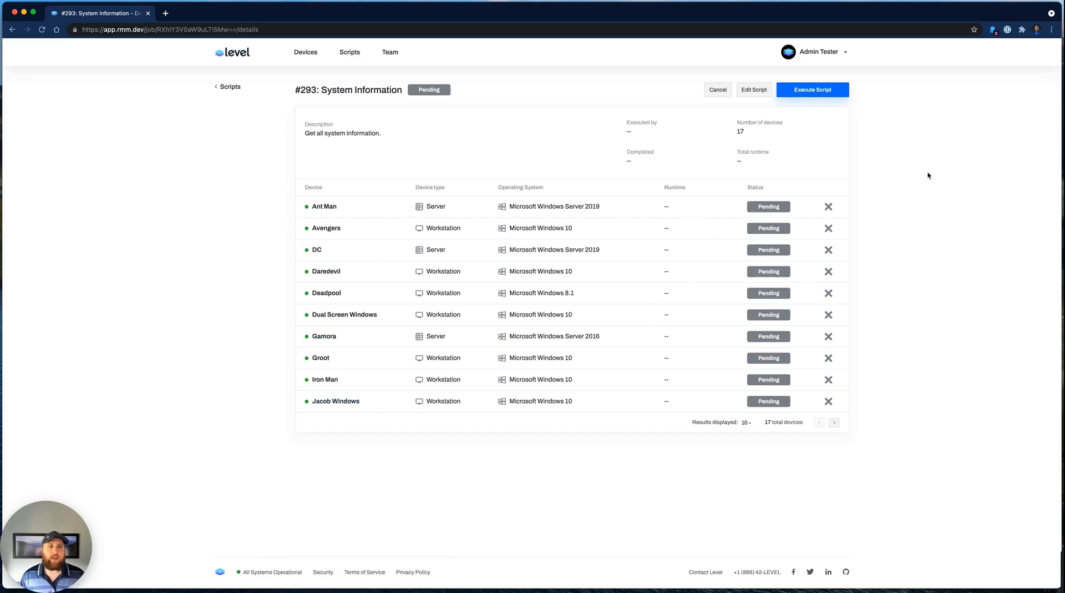
click(811, 89)
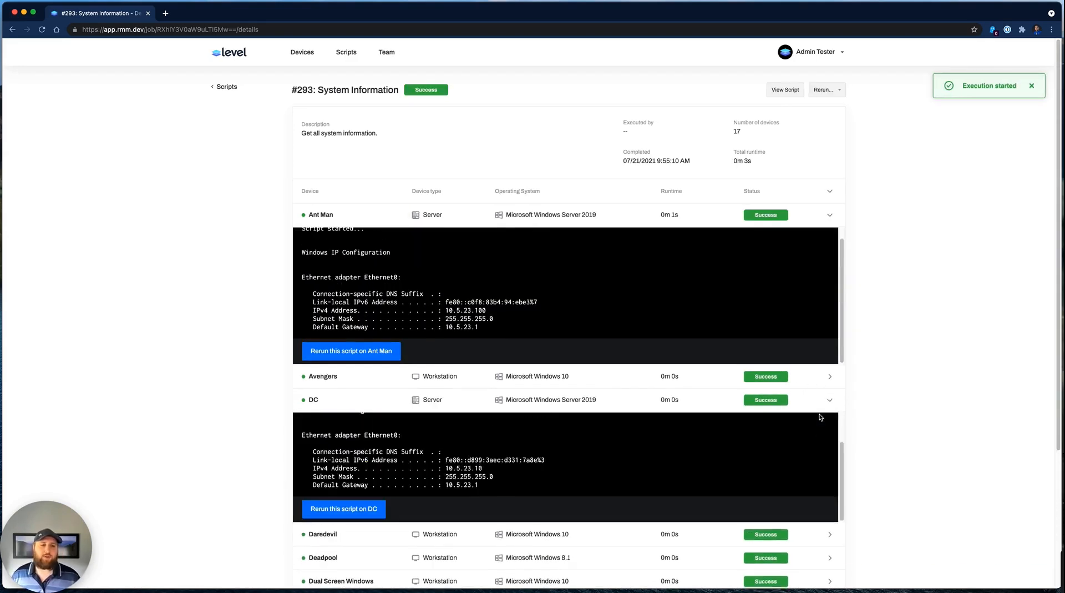
scroll(down, 3)
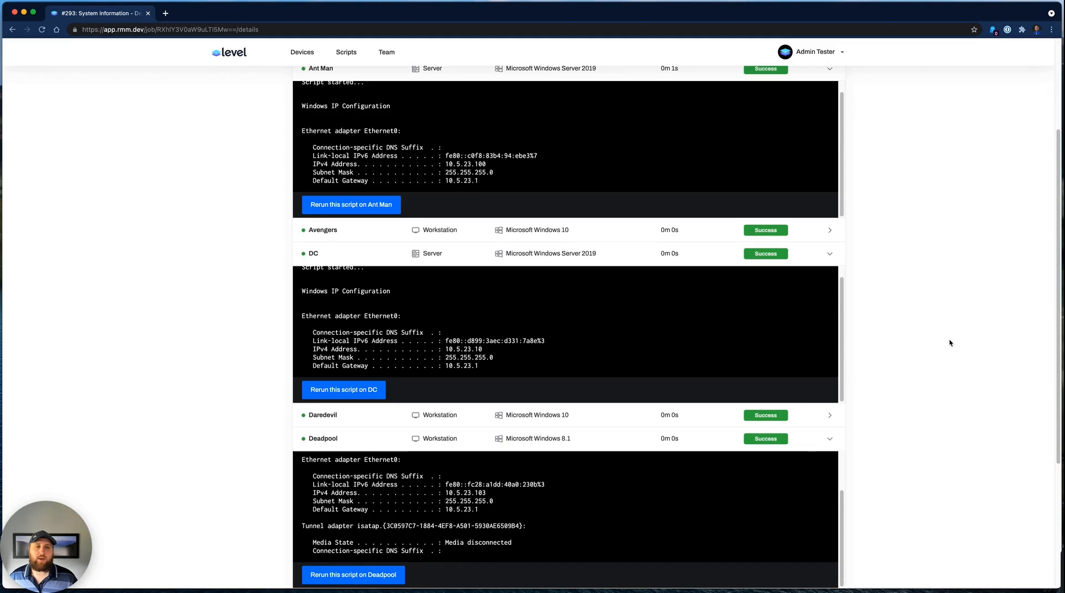